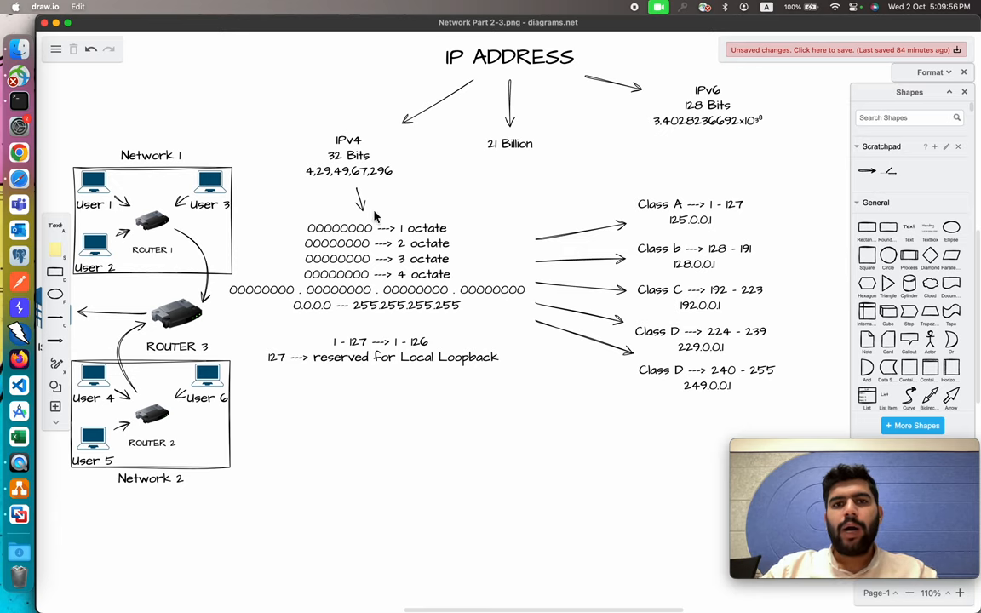
- Reposition the octet breakdown and Class A–D ranges to the top-left, leaving IPv4 selected
left_click(347, 157)
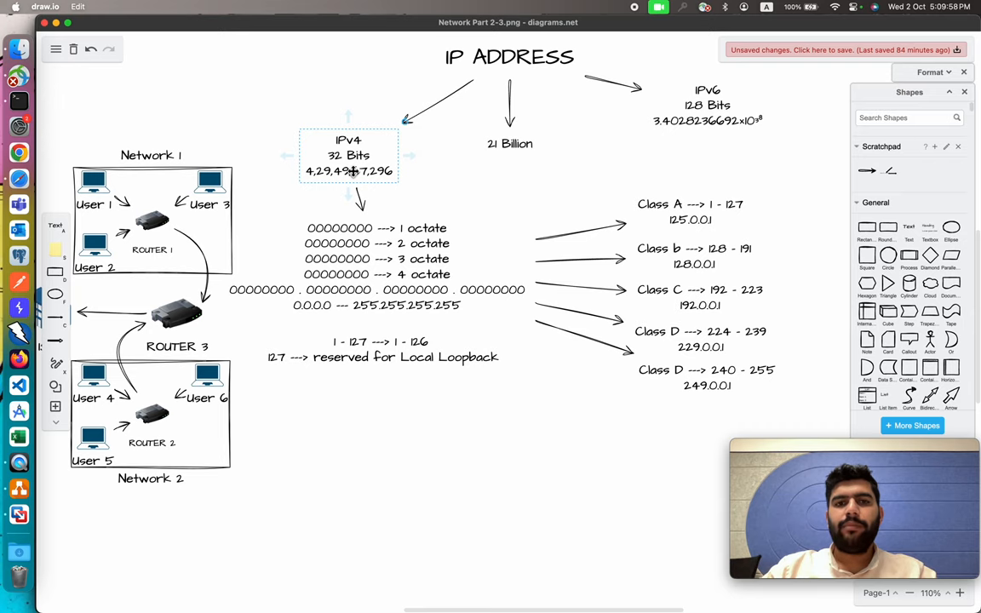
left_click(510, 143)
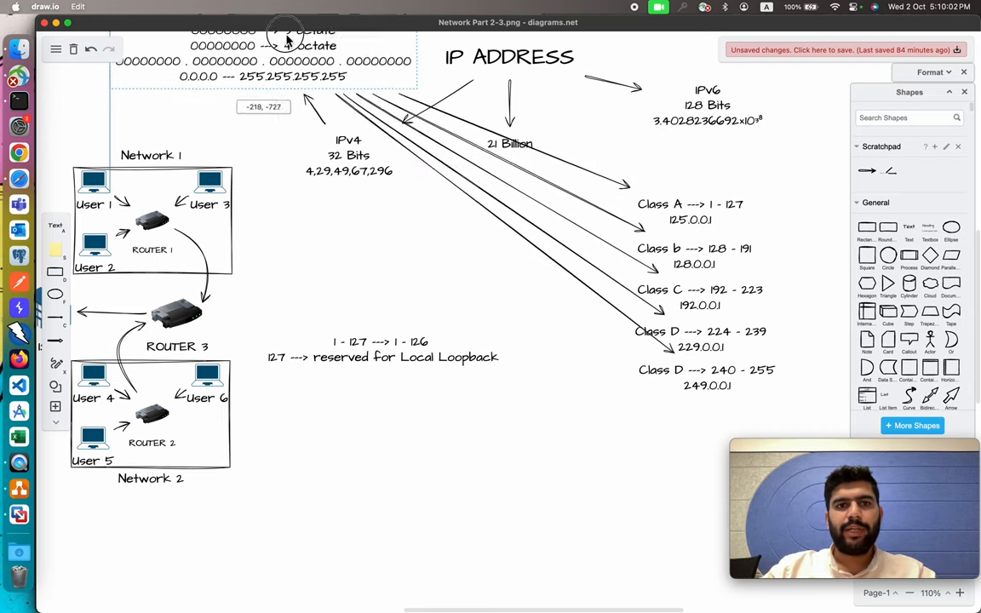
scroll("down", 3)
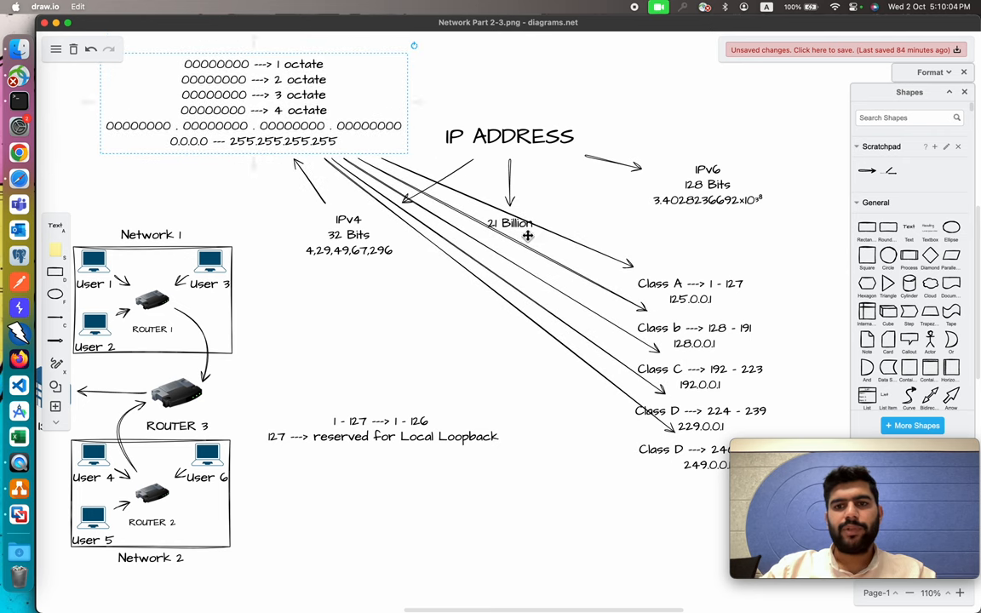
scroll("down", 3)
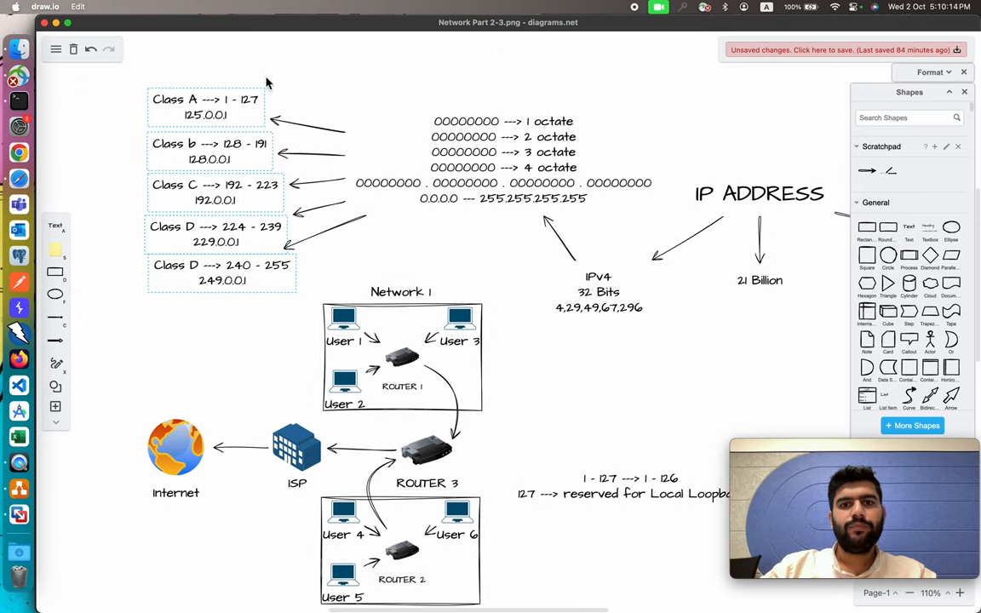
scroll("down", 3)
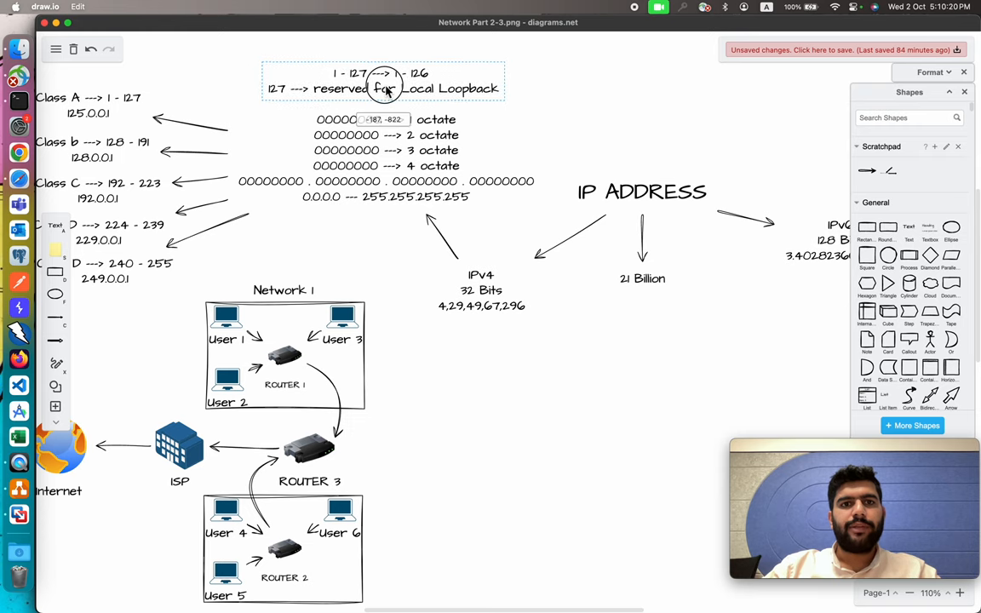
scroll("down", 3)
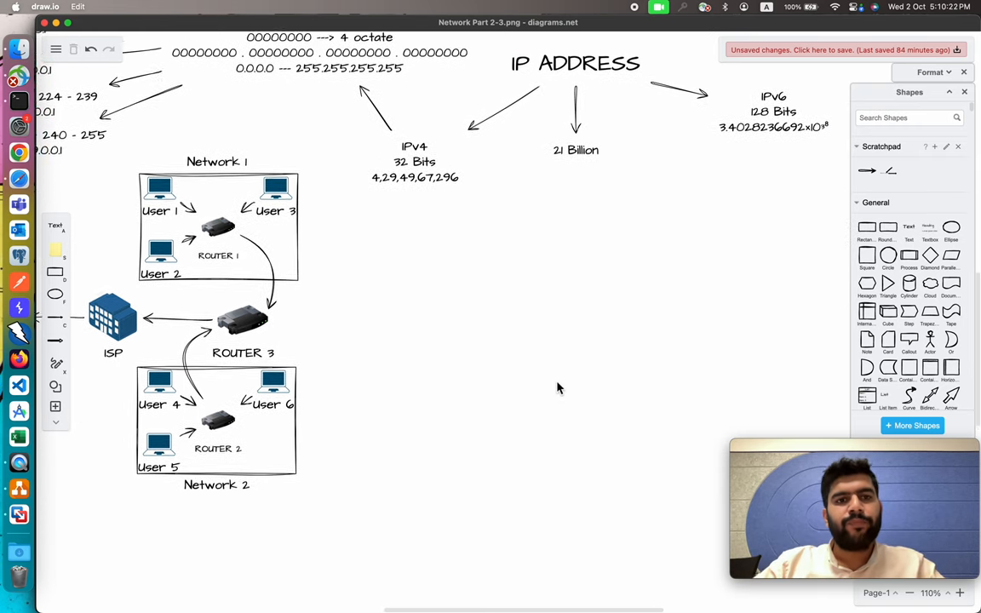
scroll("up", 3)
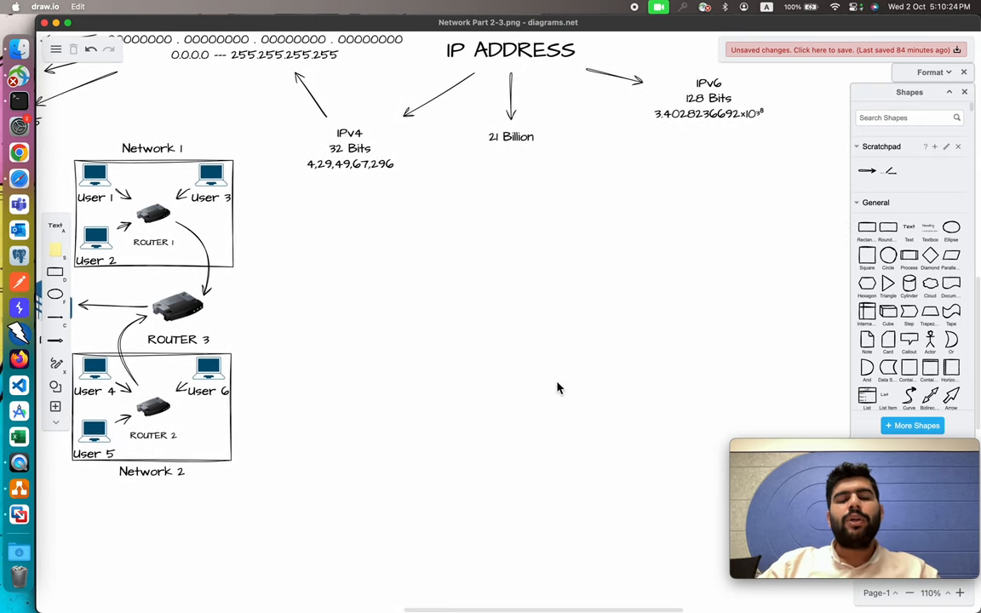
left_click(351, 150)
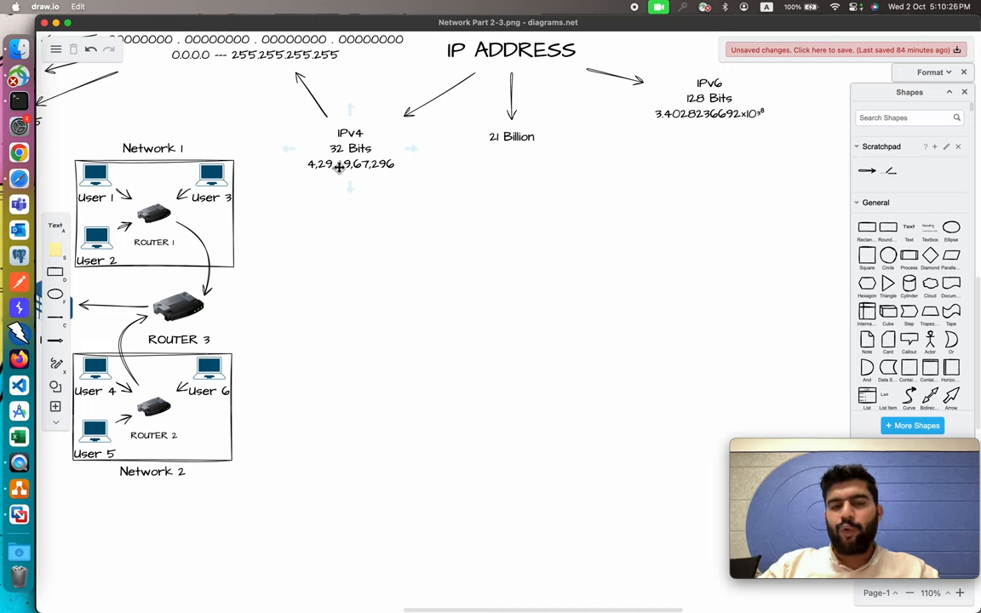
- Branch IPv4 into two connected text labels, Public IP and Private IP
left_click(351, 150)
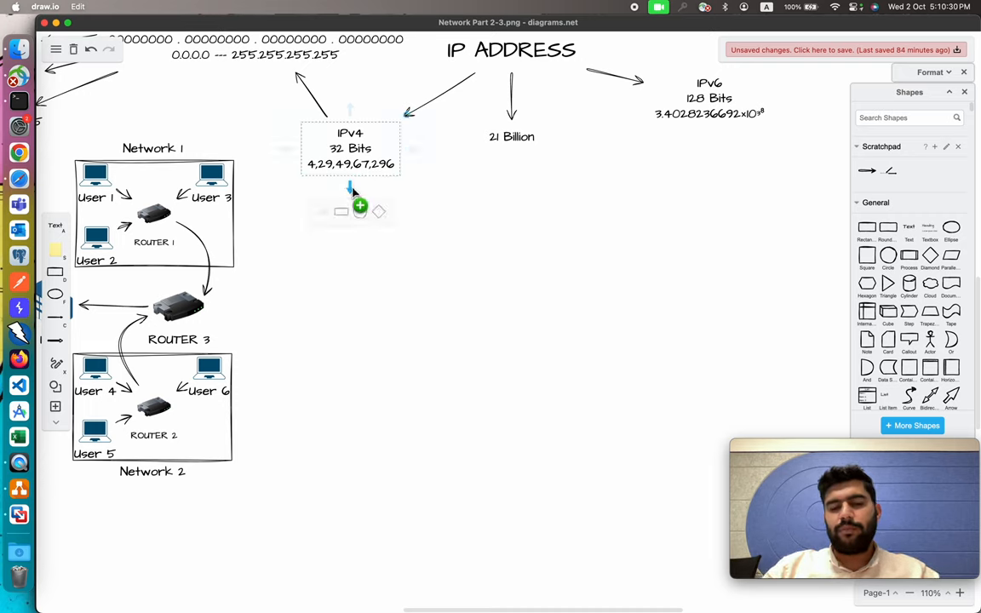
mouse_move(356, 194)
type("Public I")
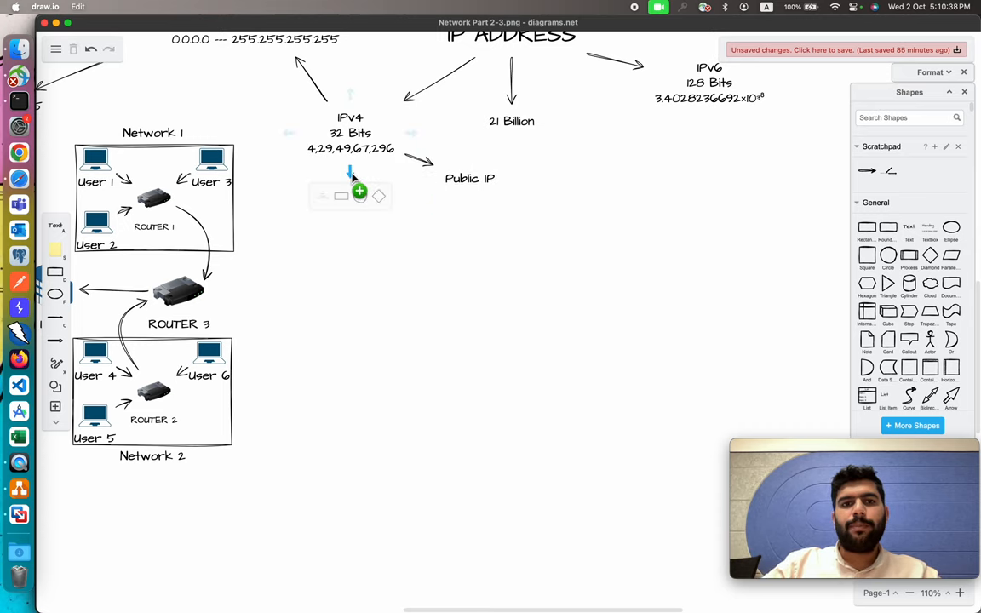
type("Private IP")
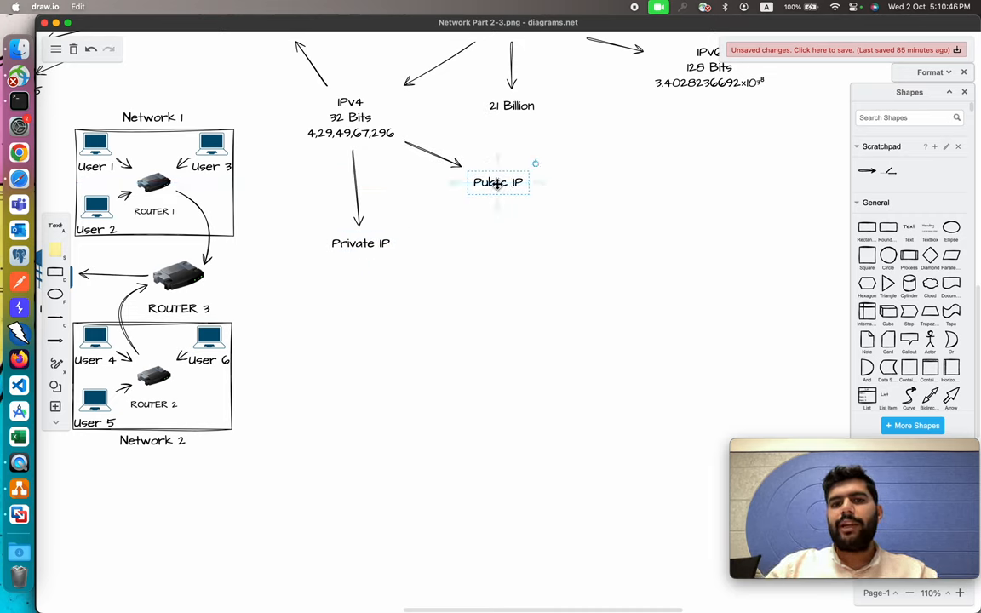
scroll("left", 3)
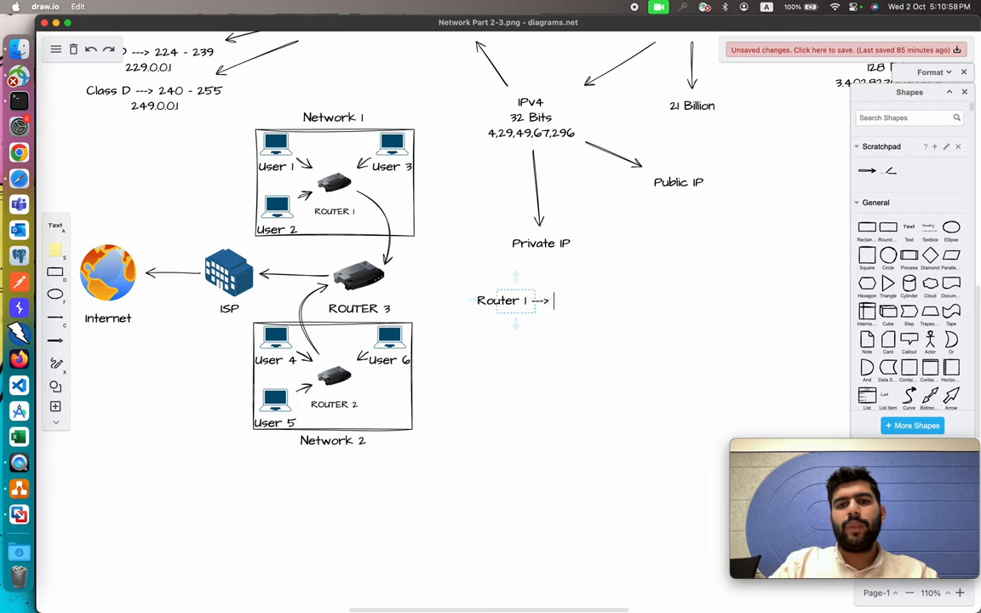
- Write the route Router 1 ---> Router 3 ---> Router 2 under Private IP, with Public IP beneath
type("Router 3 ---> Router 2")
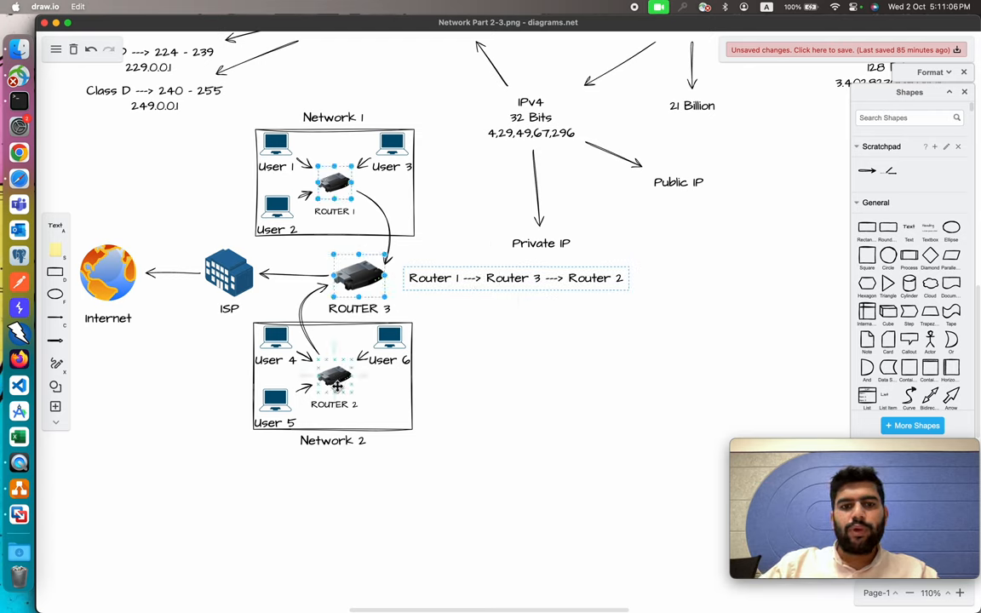
left_click(334, 378)
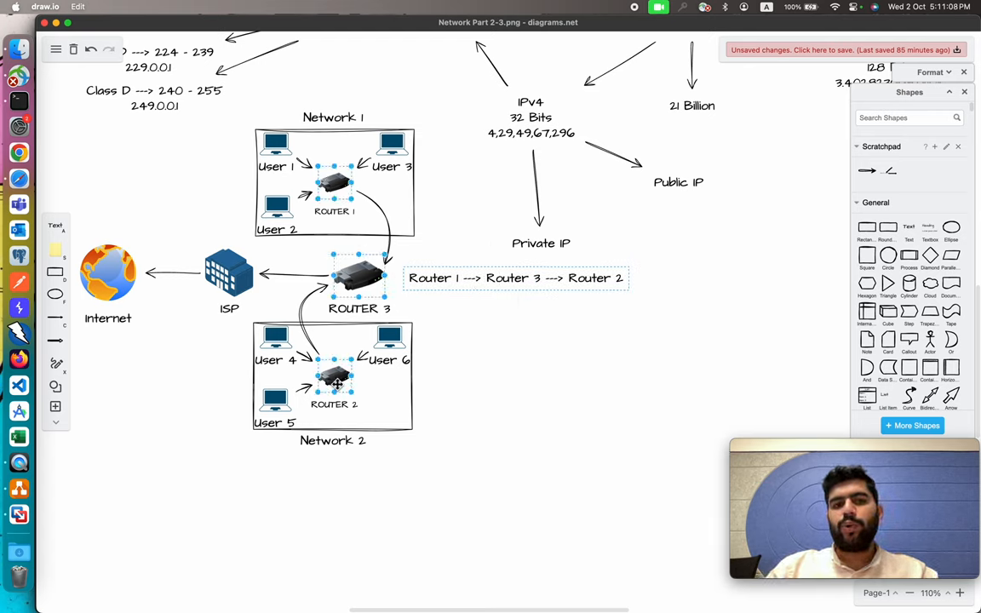
left_click(473, 256)
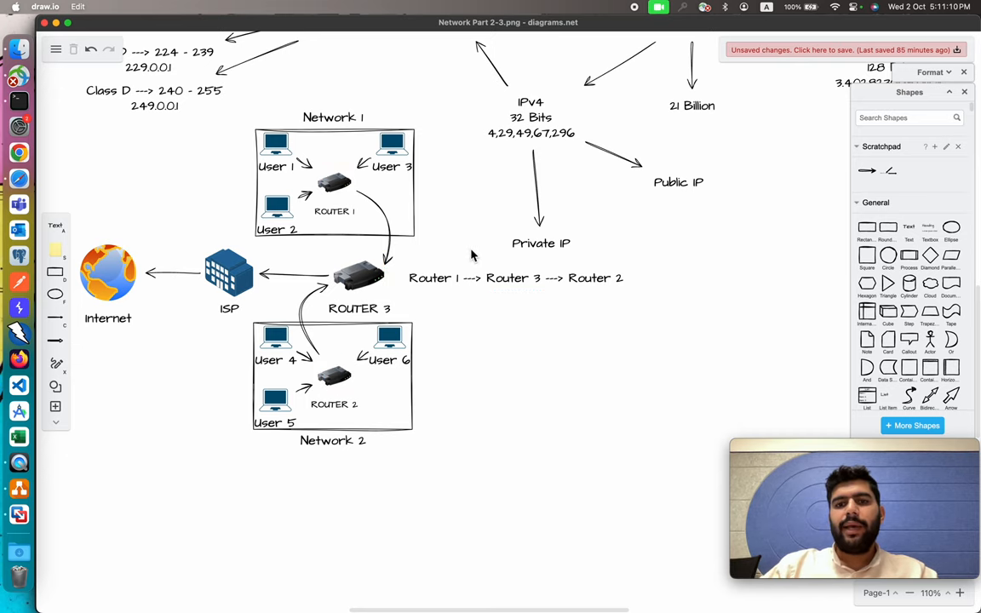
left_click(515, 277)
type("Public IP")
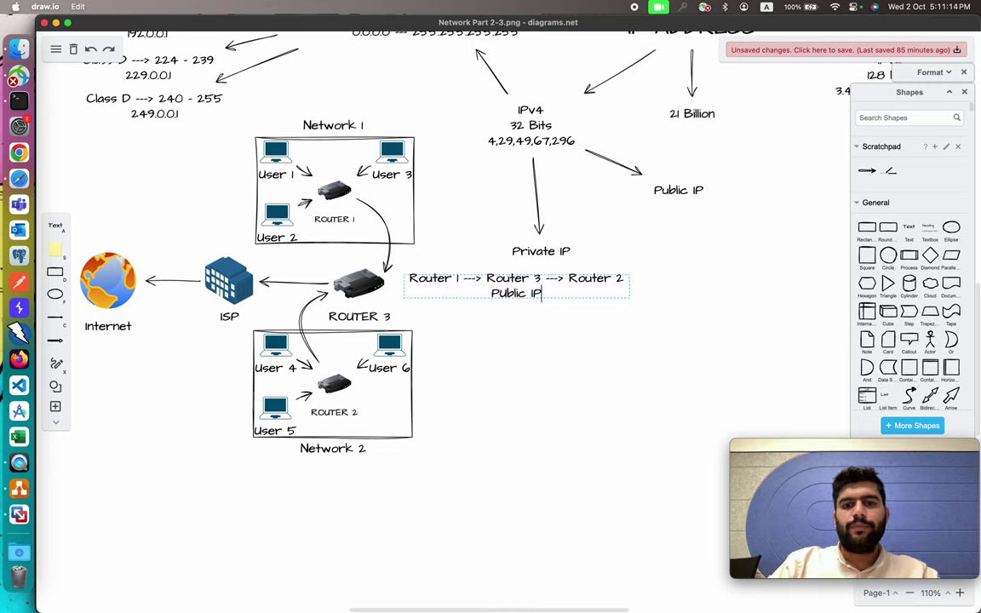
left_click_drag(515, 286, 525, 279)
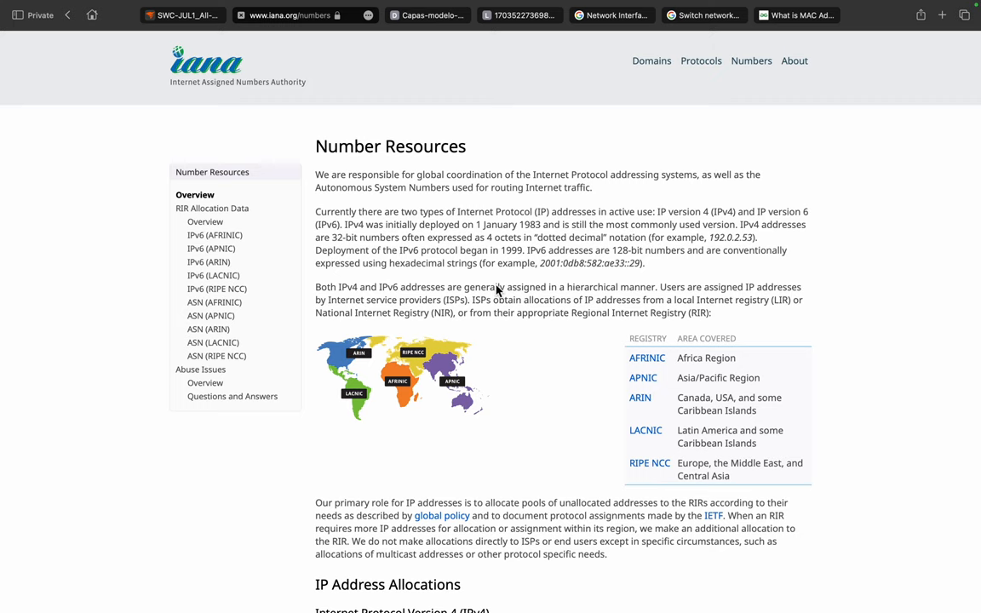
mouse_move(221, 96)
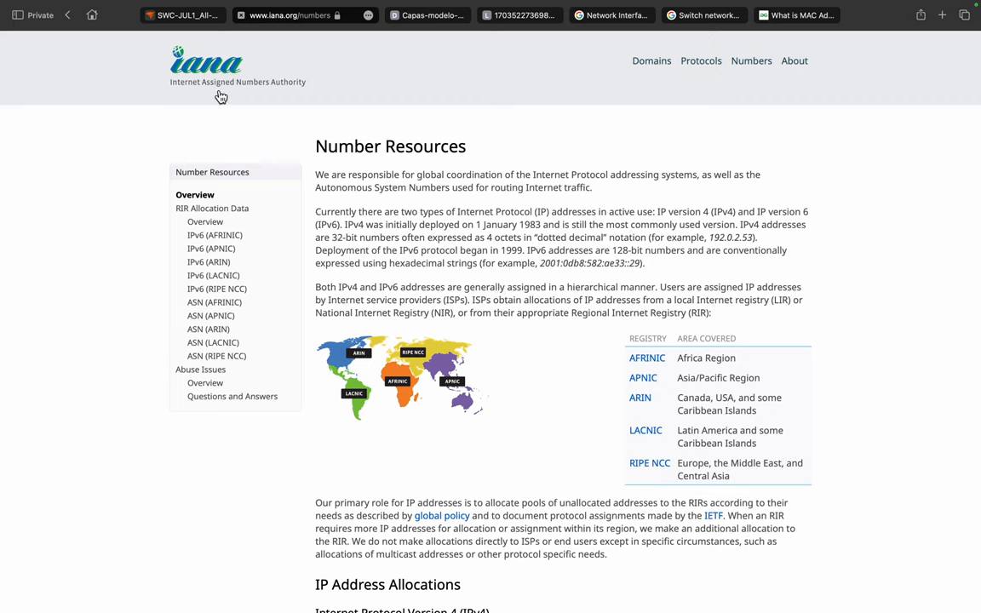
mouse_move(300, 98)
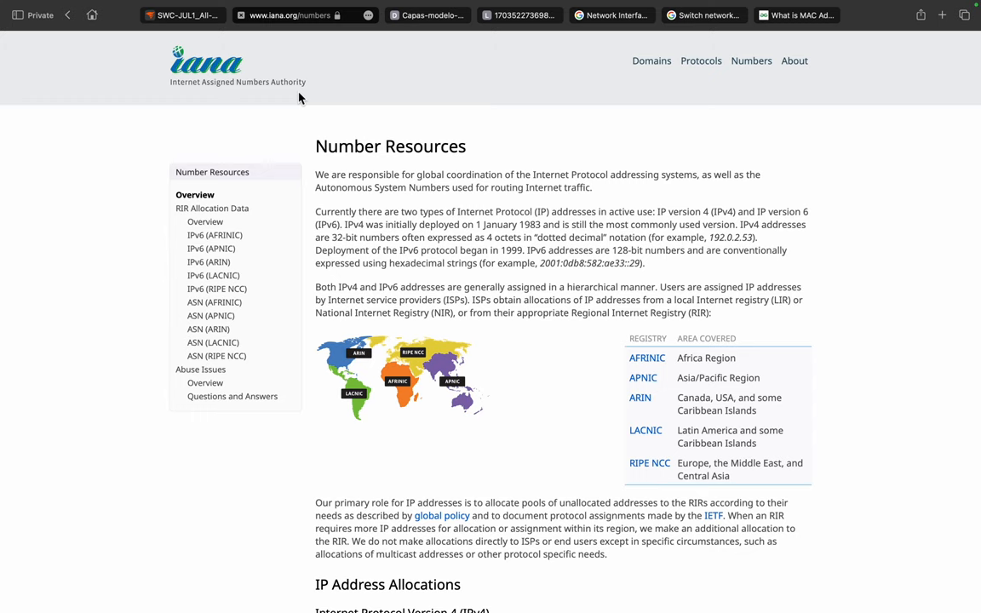
mouse_move(450, 136)
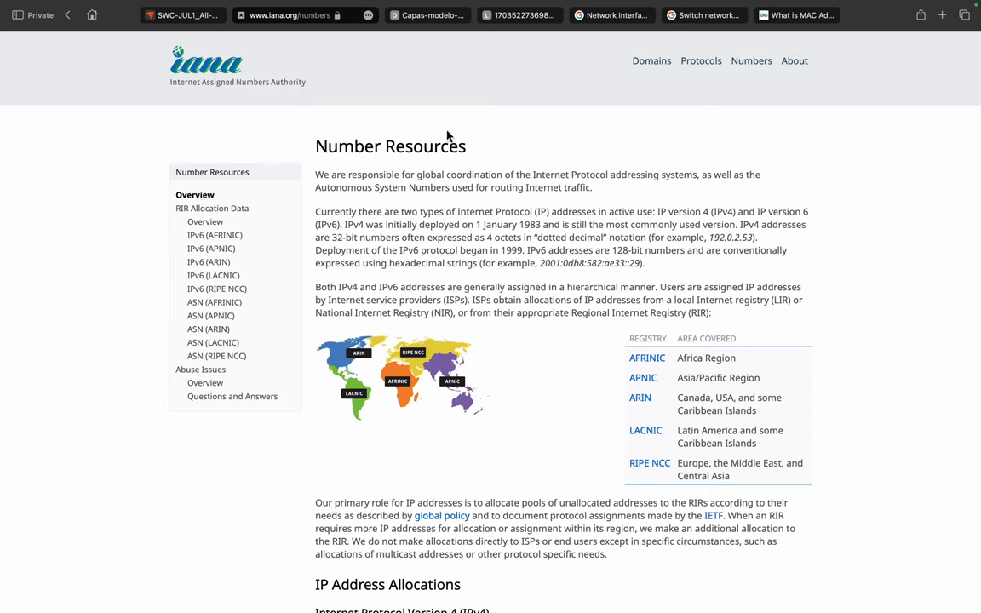
mouse_move(317, 375)
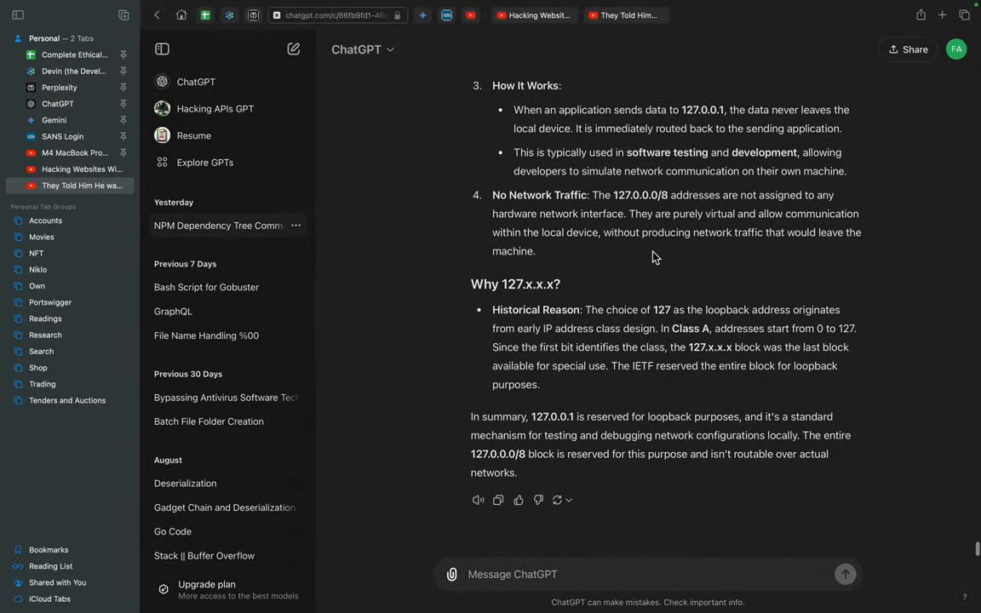
scroll("down", 3)
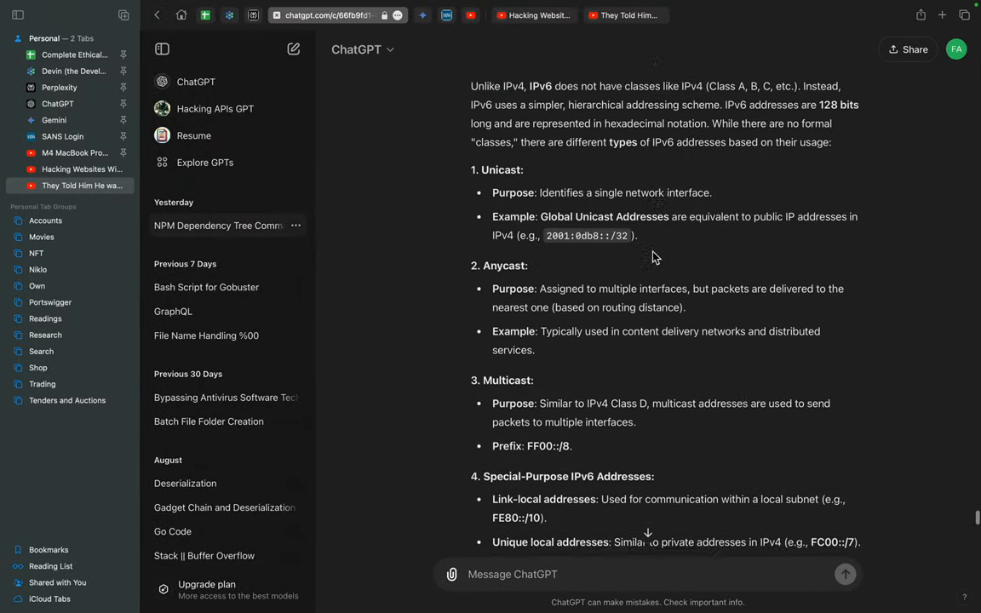
scroll("down", 3)
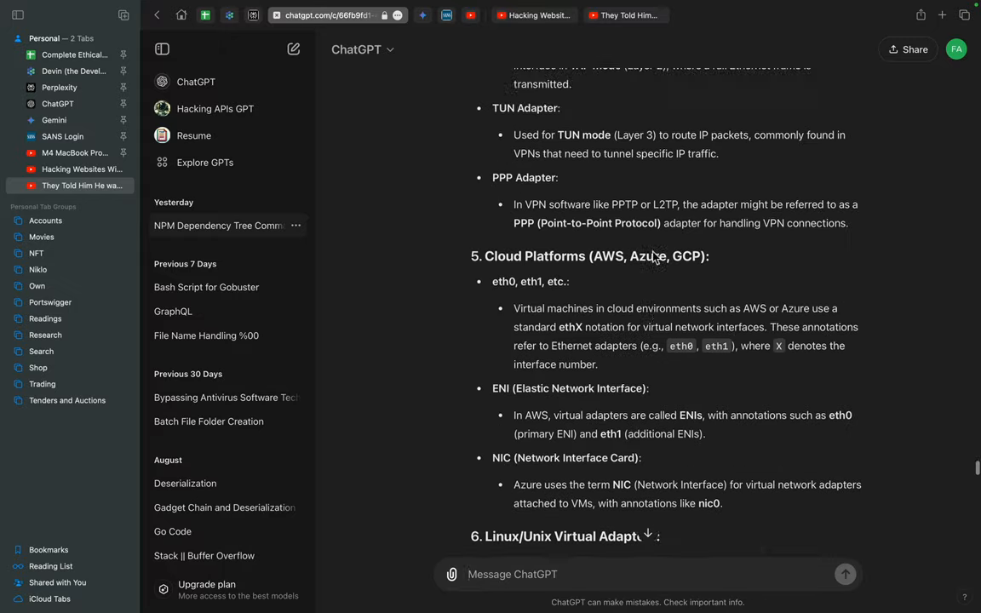
scroll("up", 3)
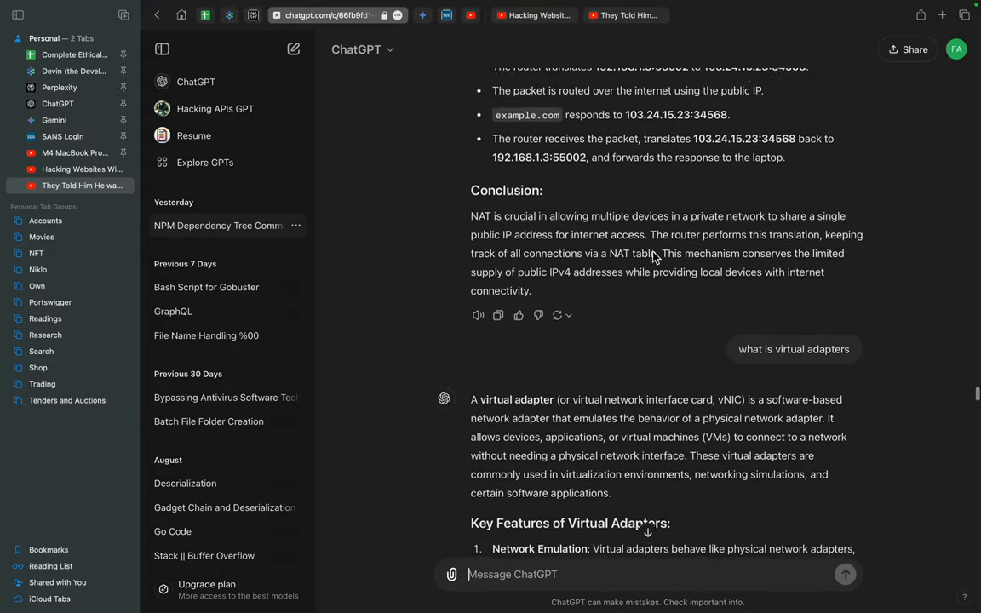
scroll("up", 3)
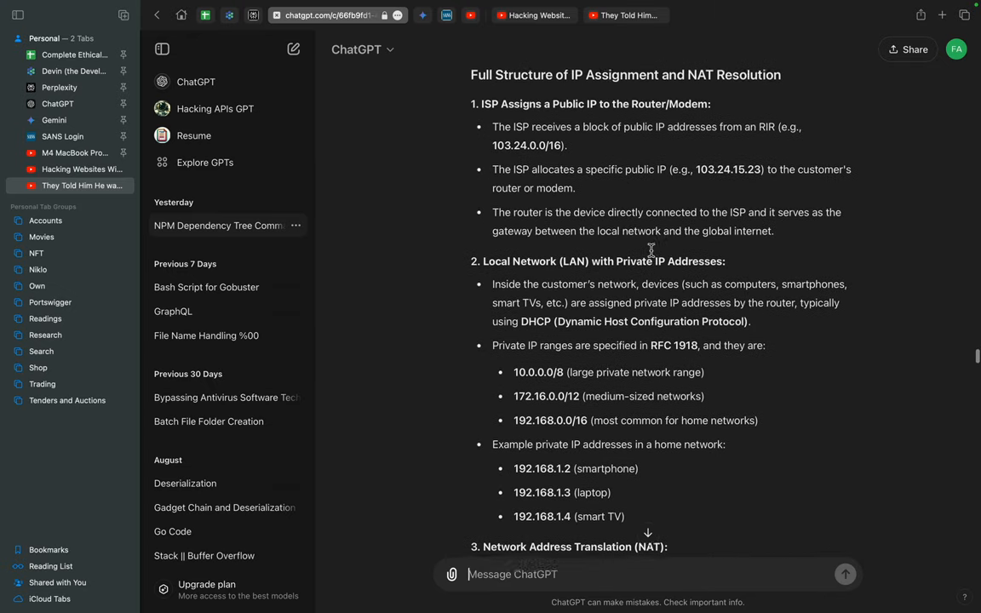
scroll("down", 3)
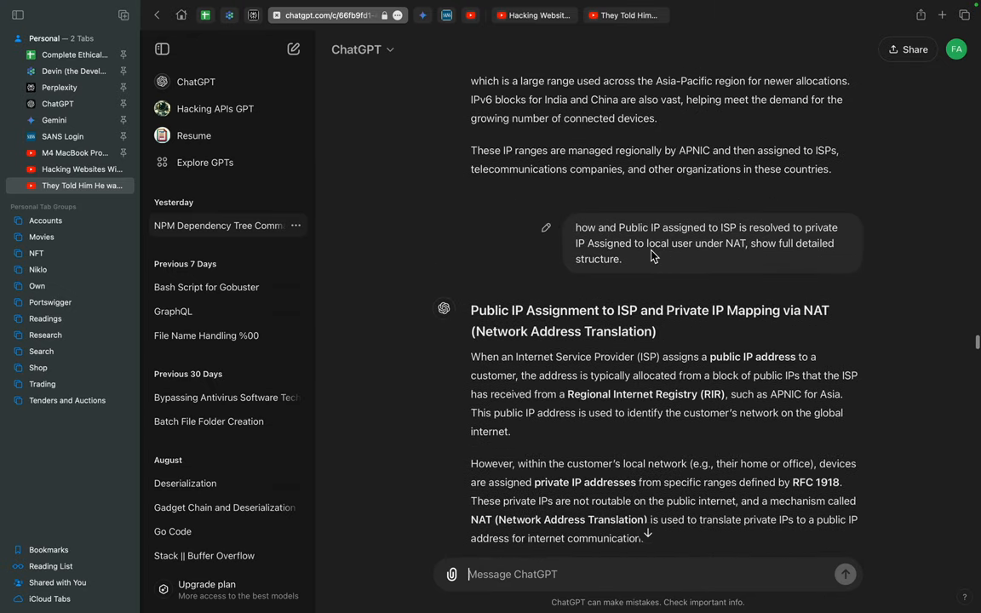
scroll("down", 3)
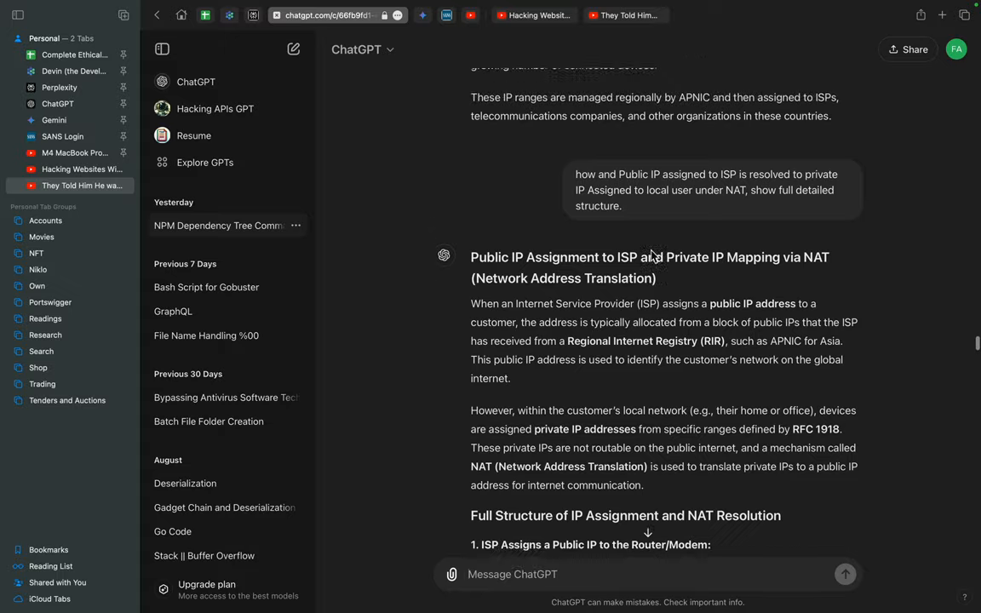
scroll("down", 3)
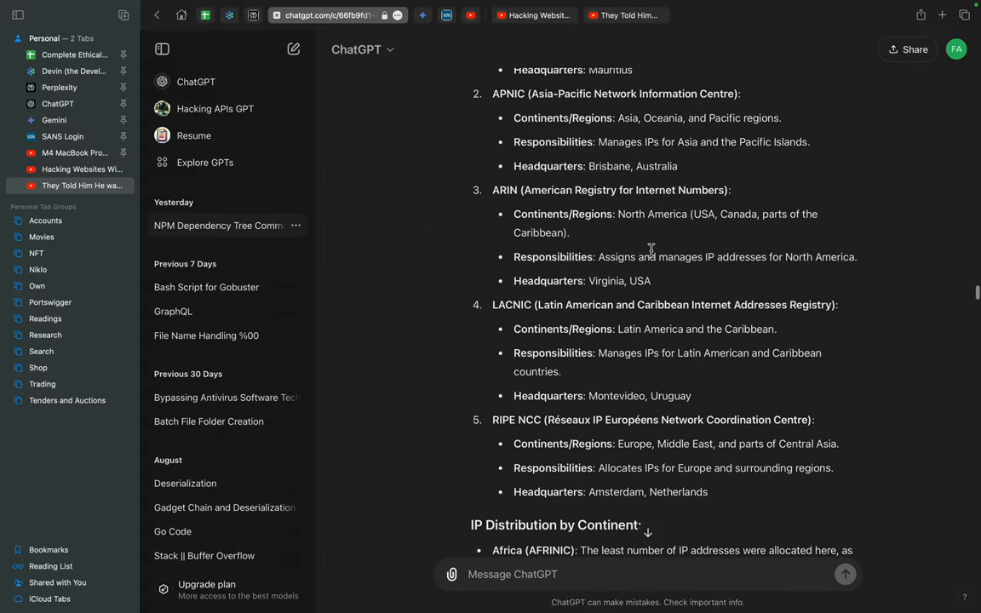
scroll("up", 3)
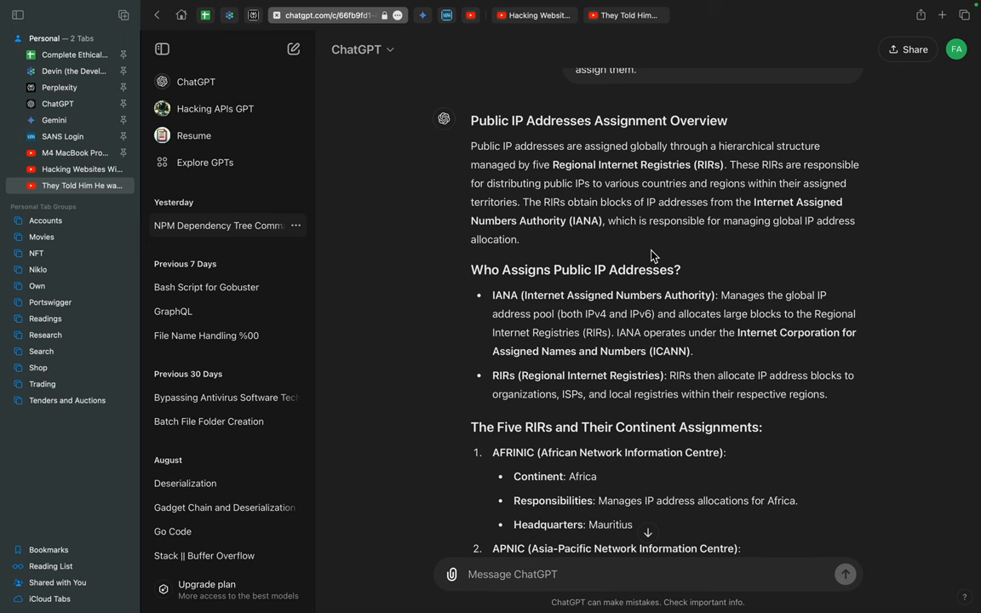
- View IANA's regional registry table, visit APNIC's homepage in a new tab, and return to IANA
left_click(289, 14)
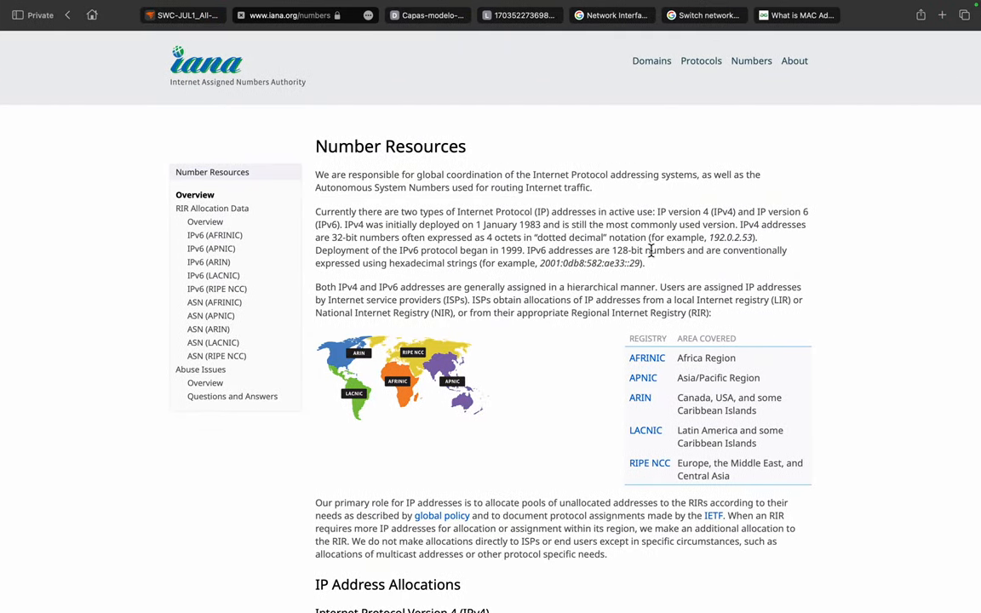
mouse_move(651, 311)
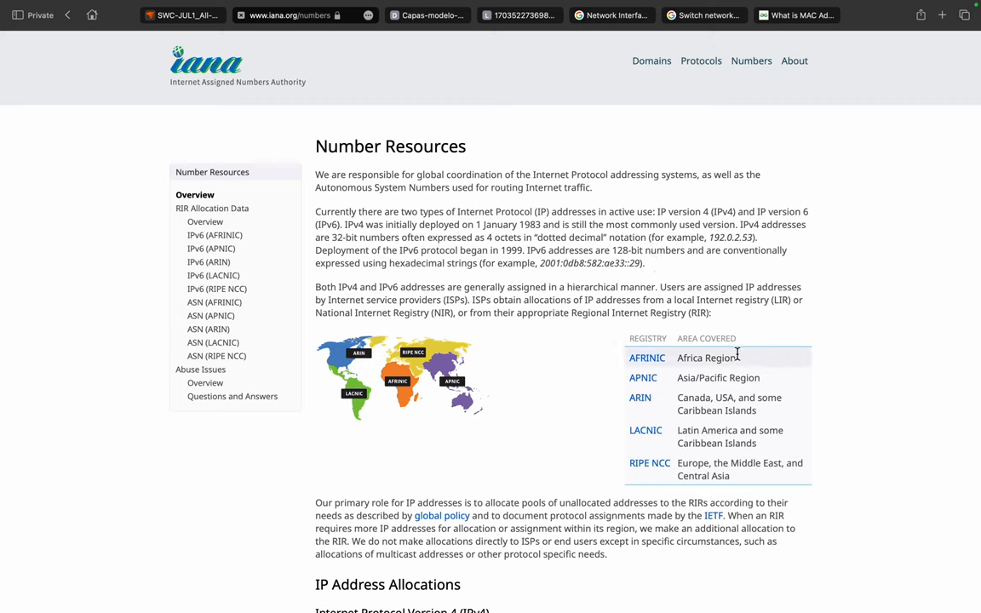
mouse_move(760, 338)
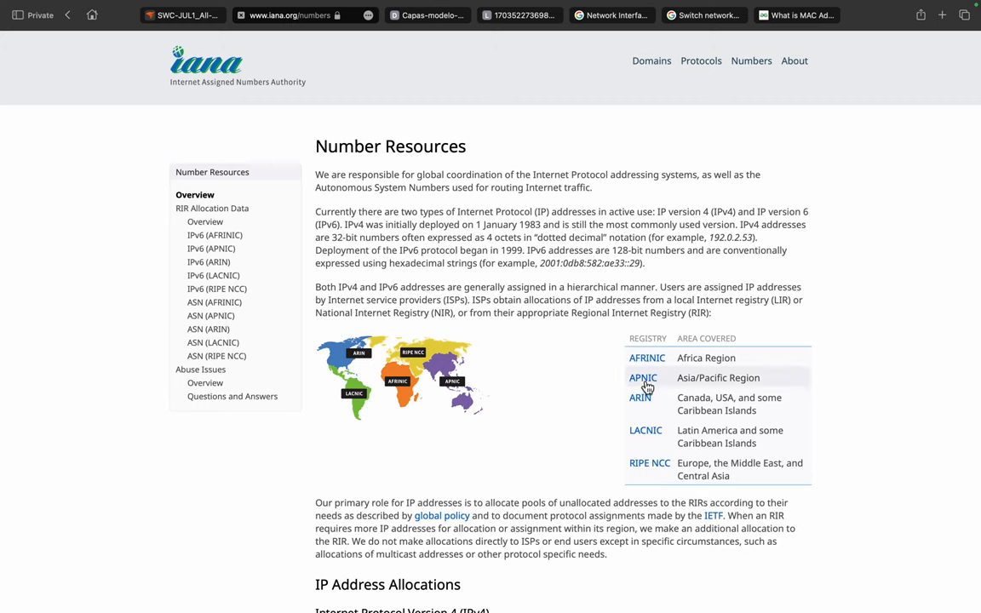
left_click(644, 378)
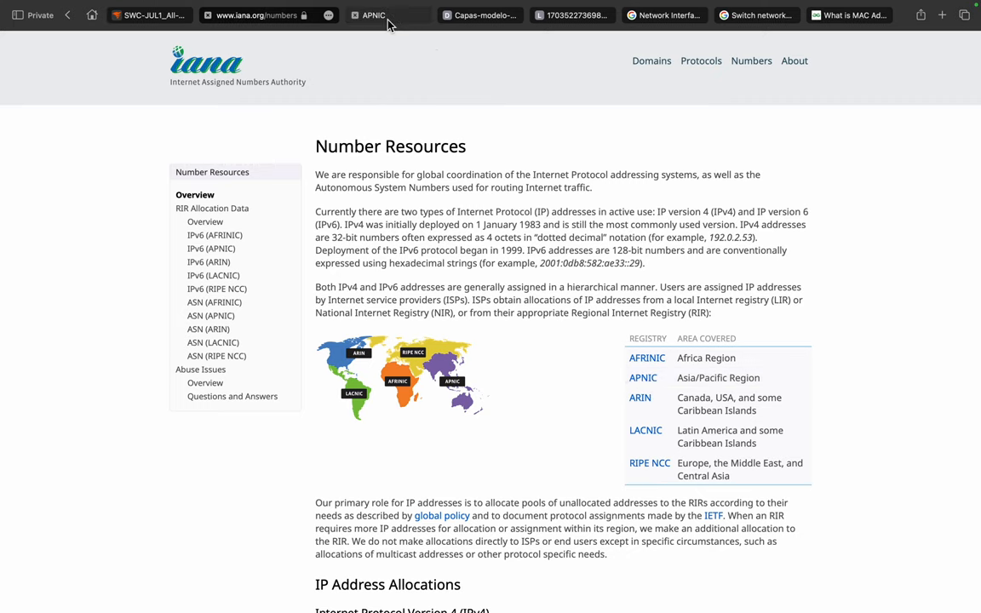
left_click(372, 13)
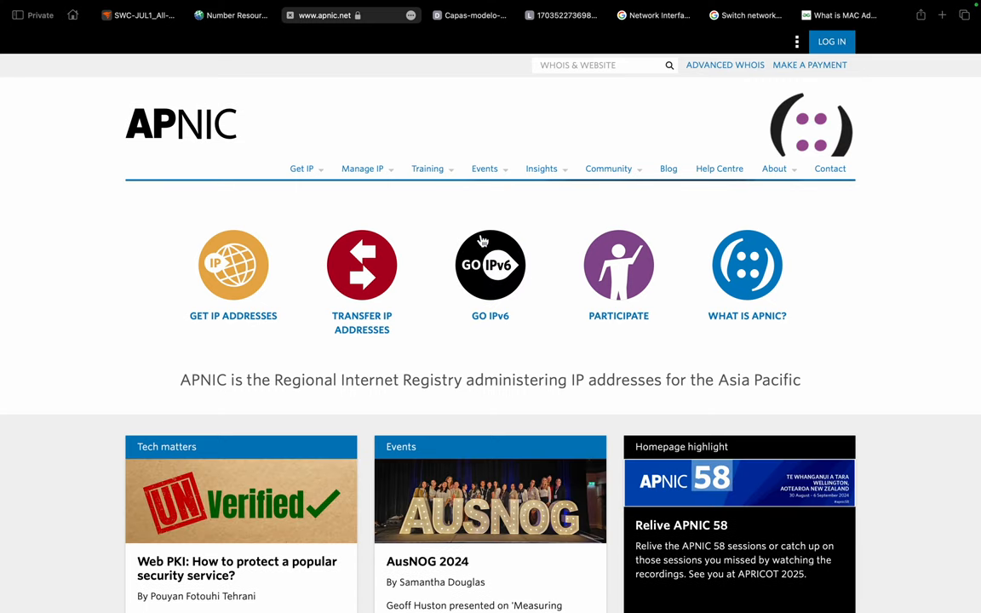
scroll("down", 3)
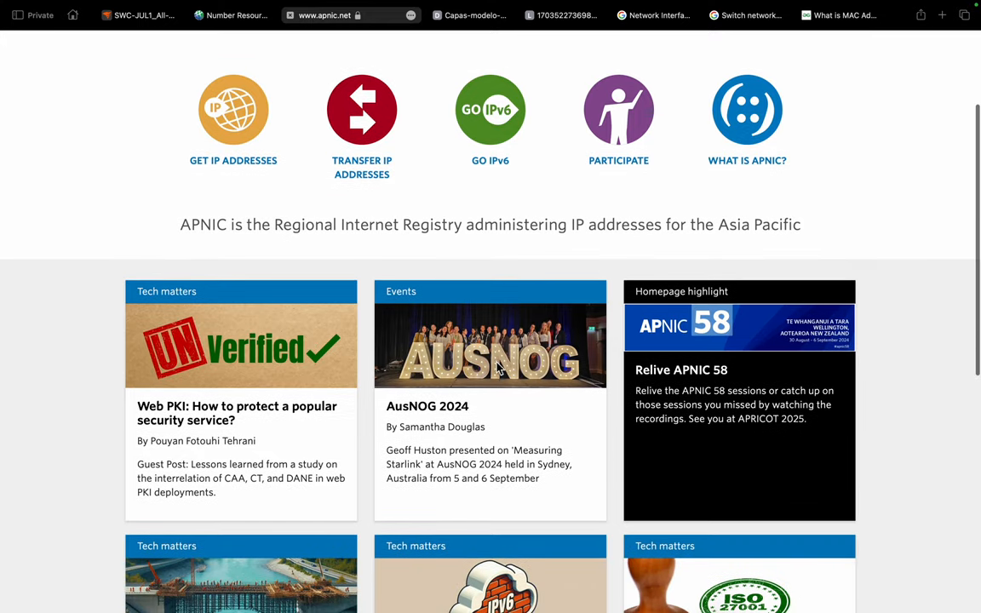
scroll("up", 3)
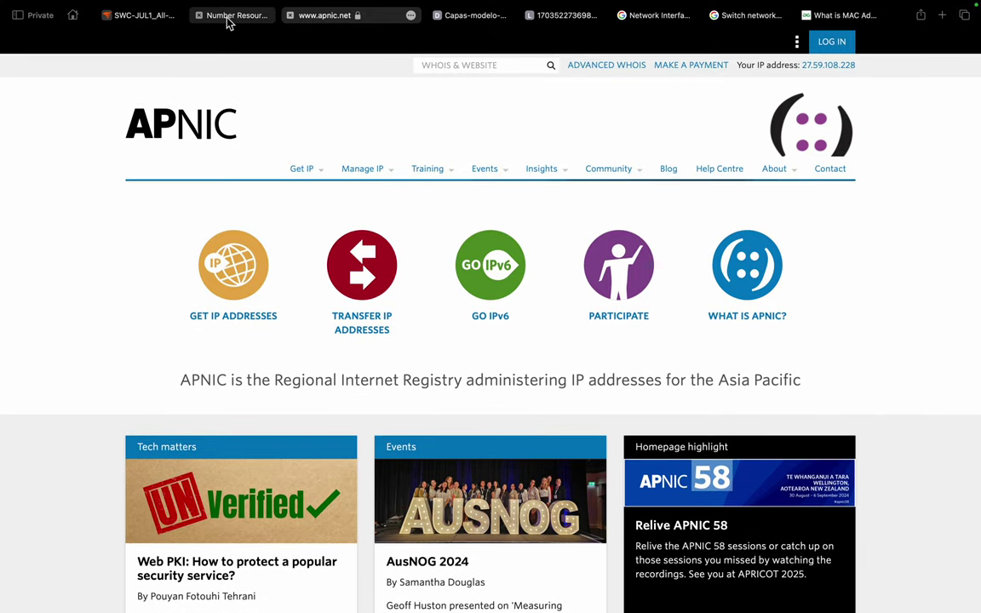
left_click(231, 14)
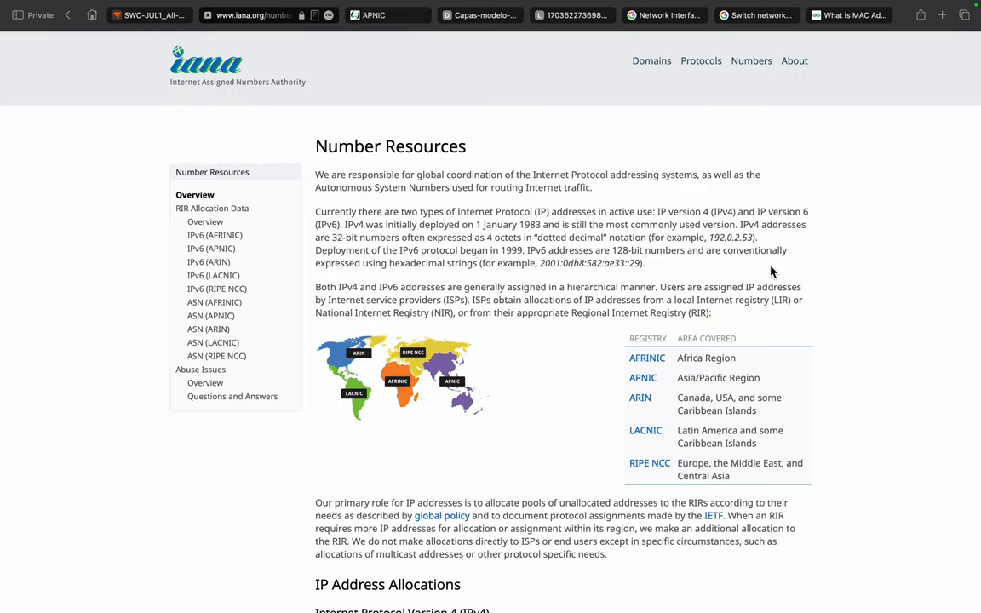
mouse_move(212, 82)
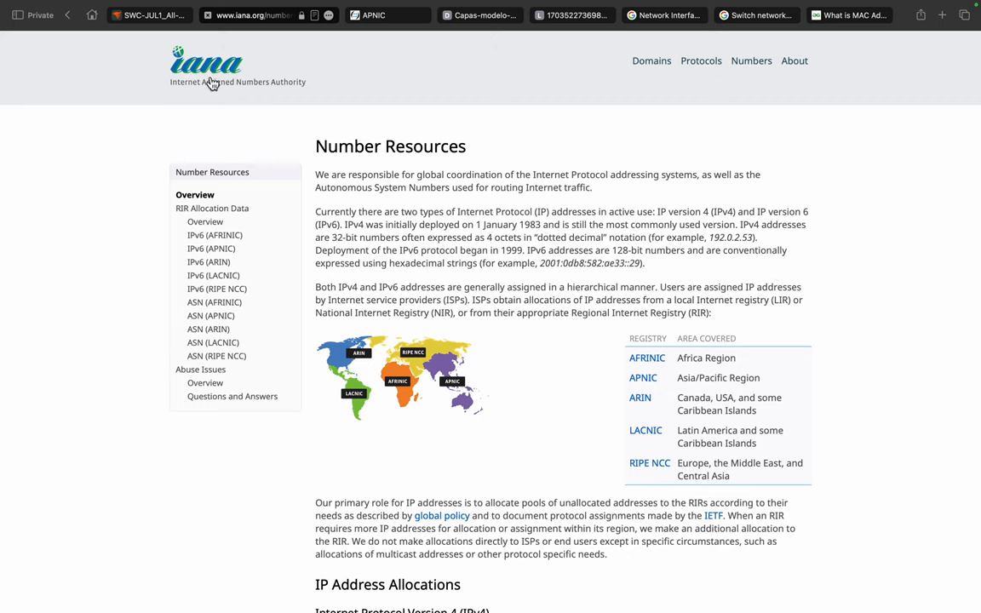
mouse_move(348, 271)
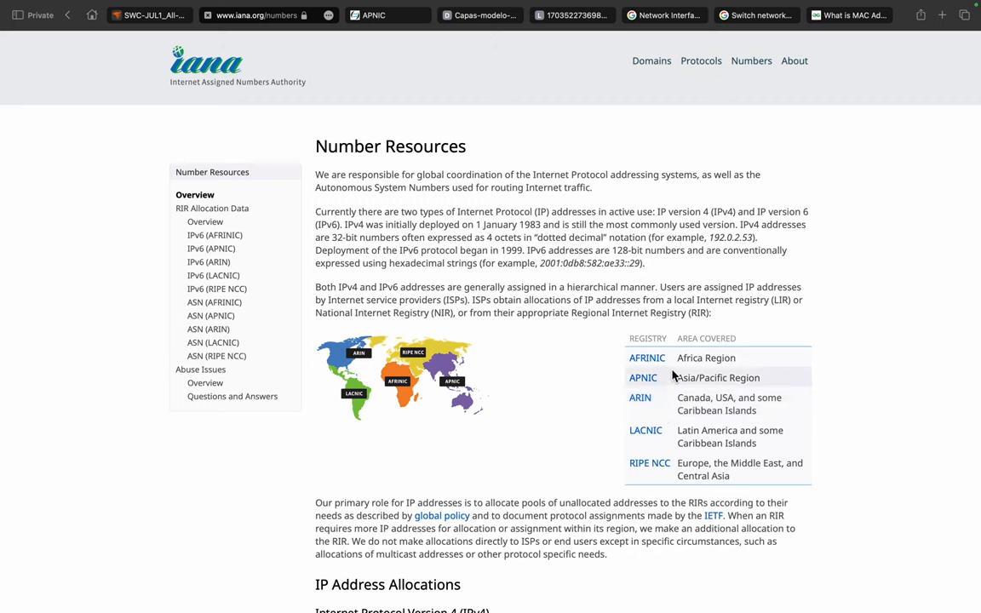
mouse_move(739, 293)
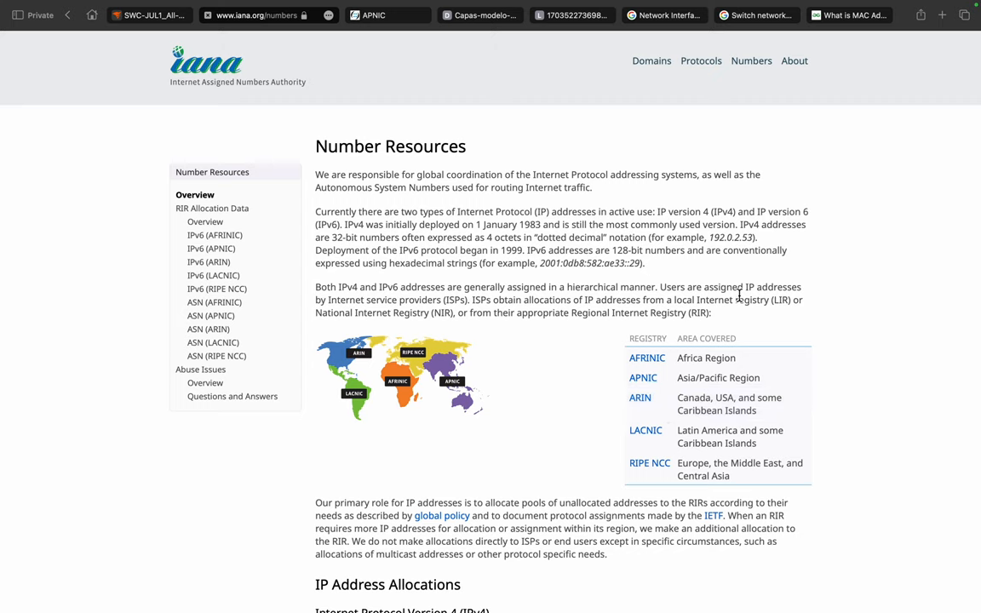
- Enter 128/5 in the desktop search, then dismiss it without running
type("128")
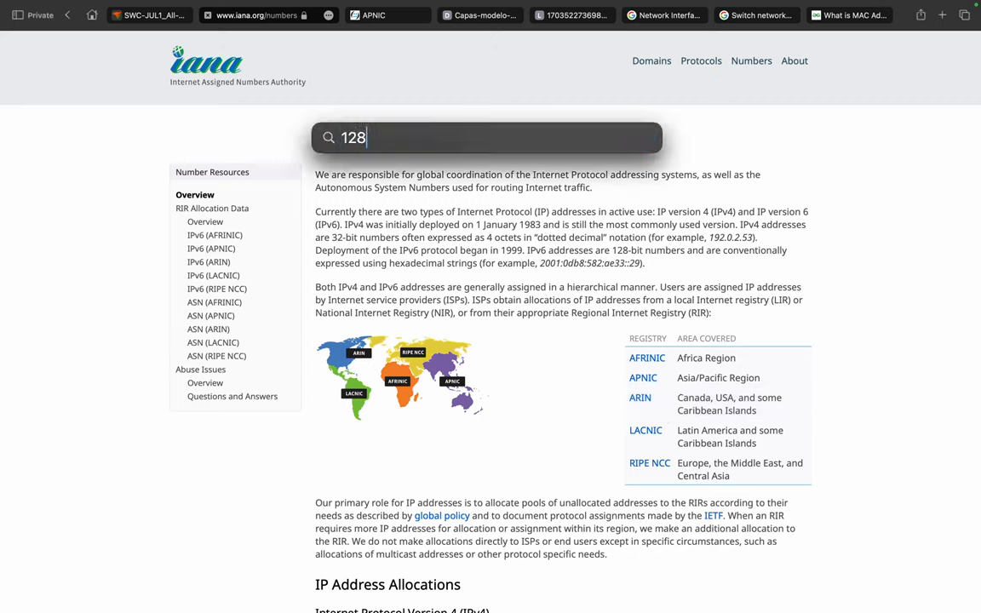
type("/5")
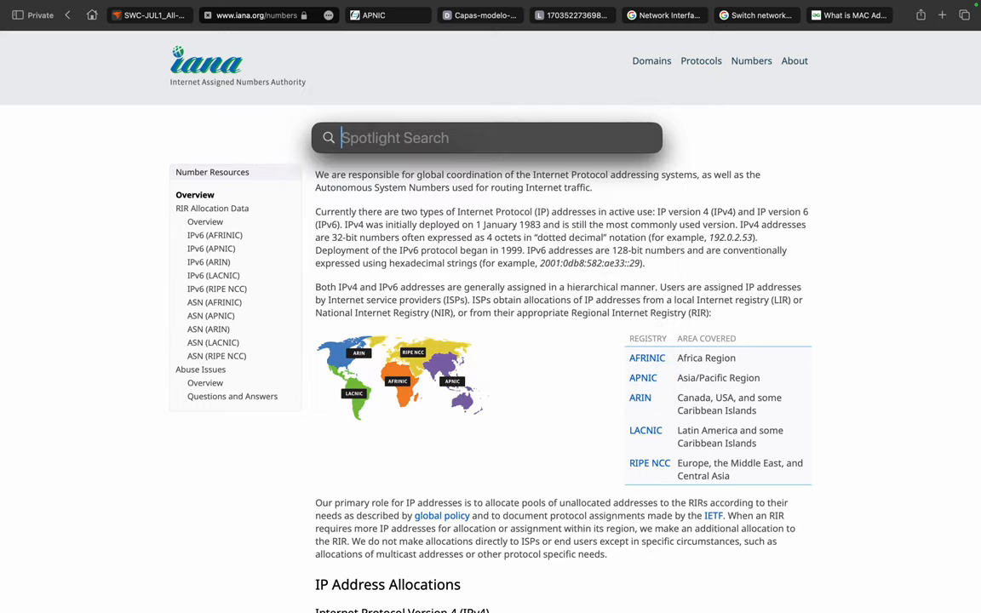
key("Escape")
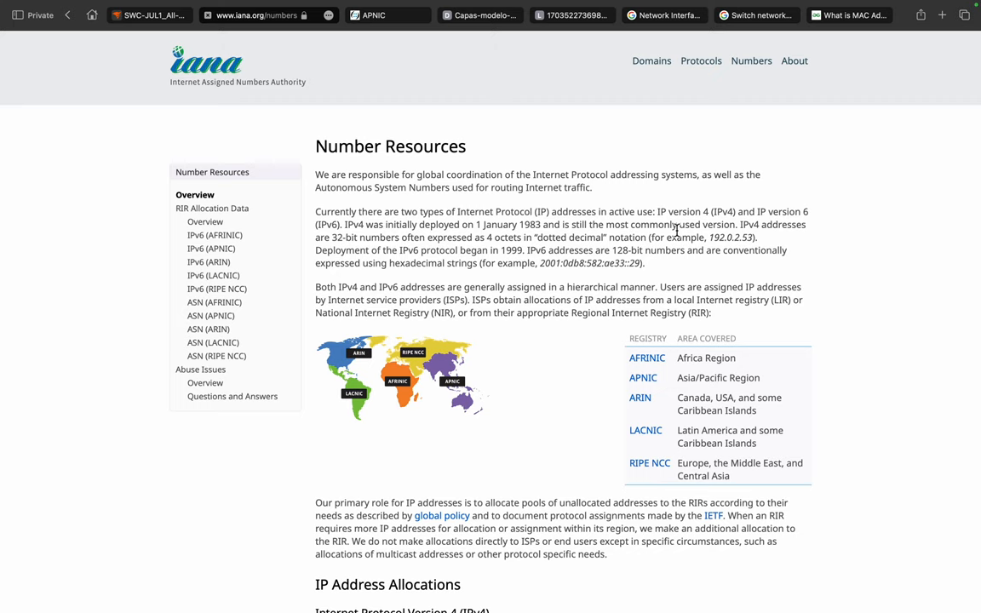
mouse_move(474, 375)
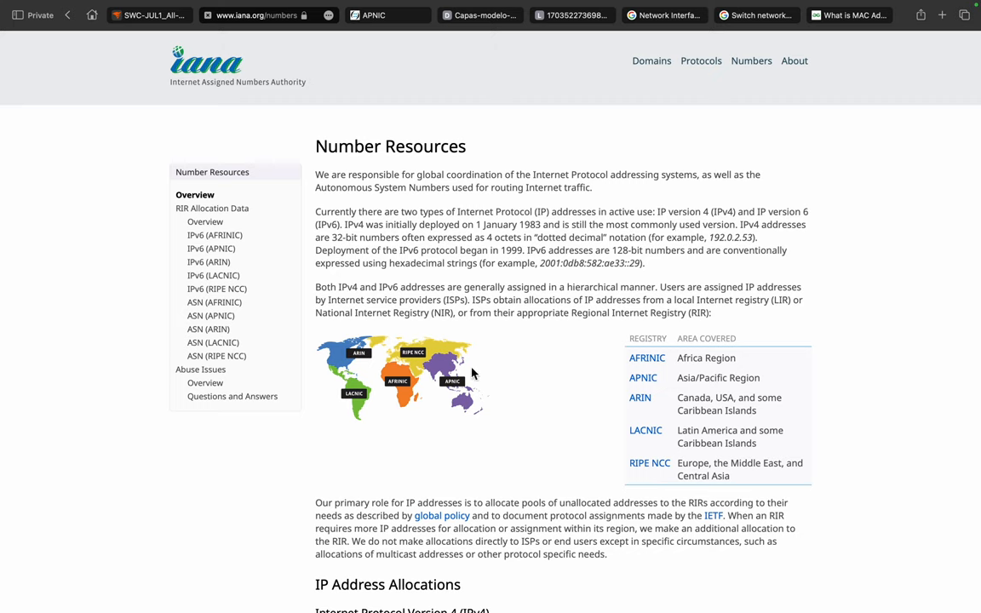
mouse_move(415, 440)
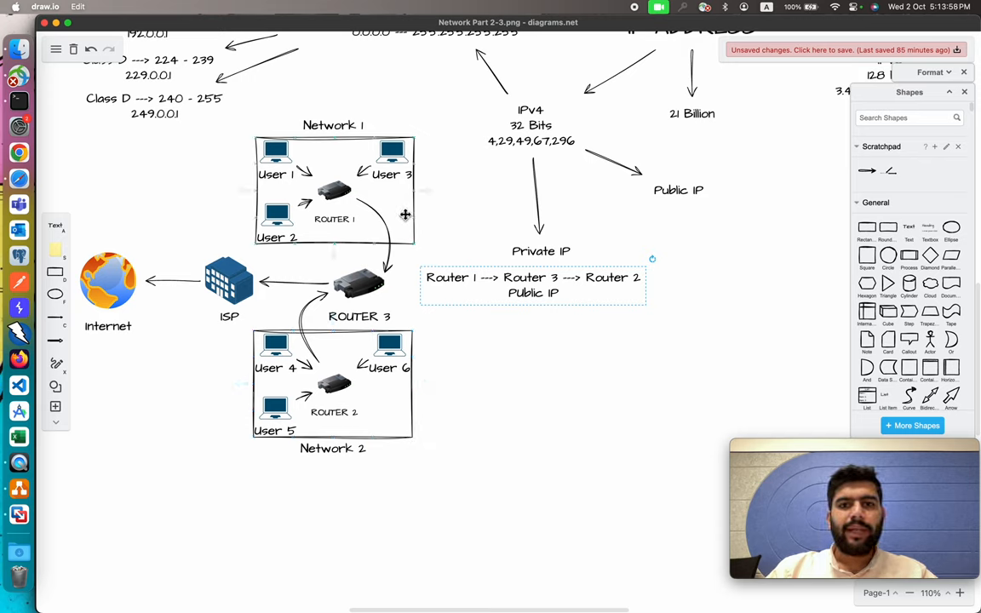
- Review the Network 1, Network 2 and surrounding shapes in the network diagram
left_click(333, 383)
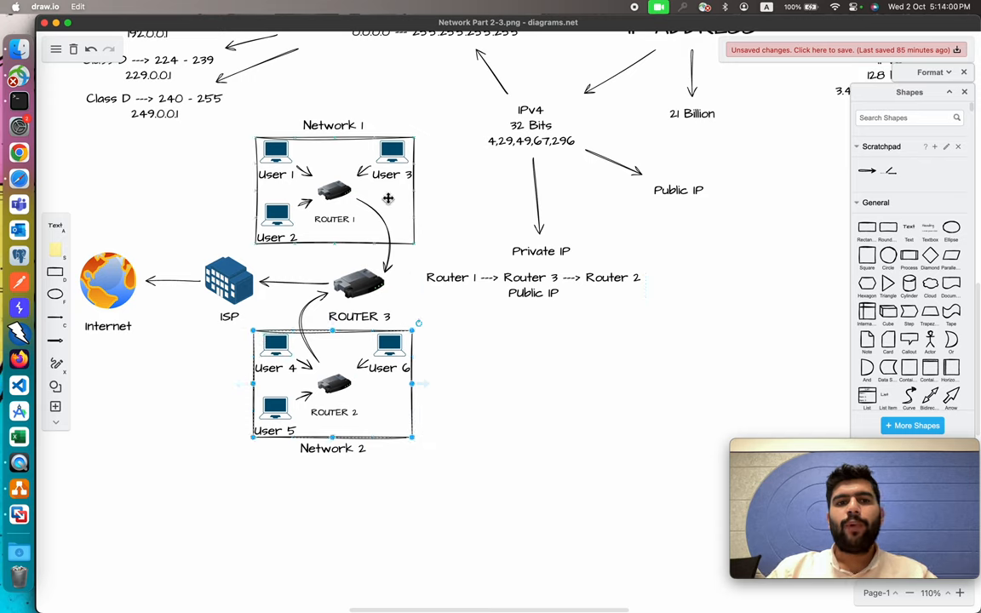
left_click(334, 196)
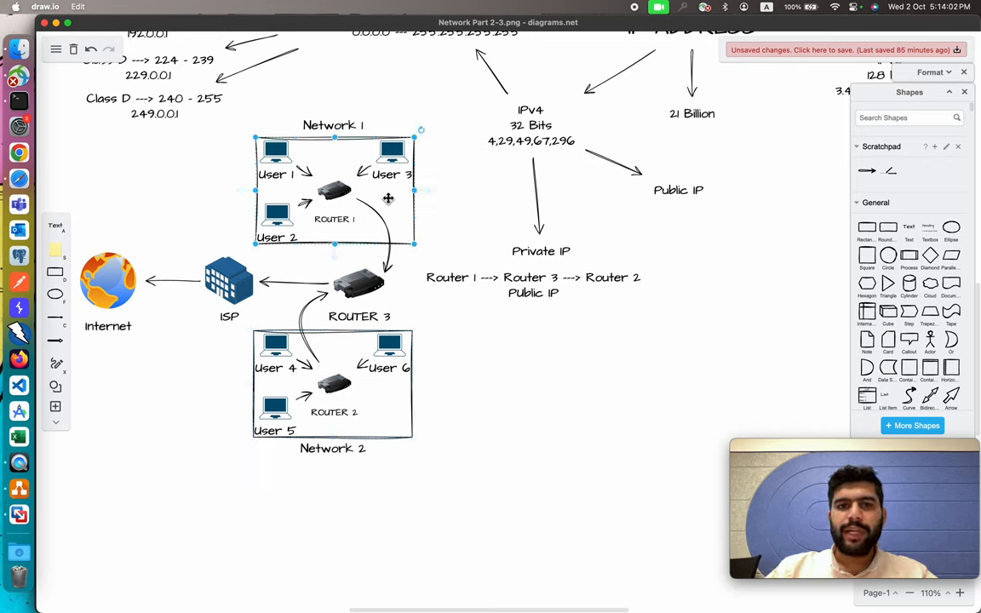
left_click(110, 282)
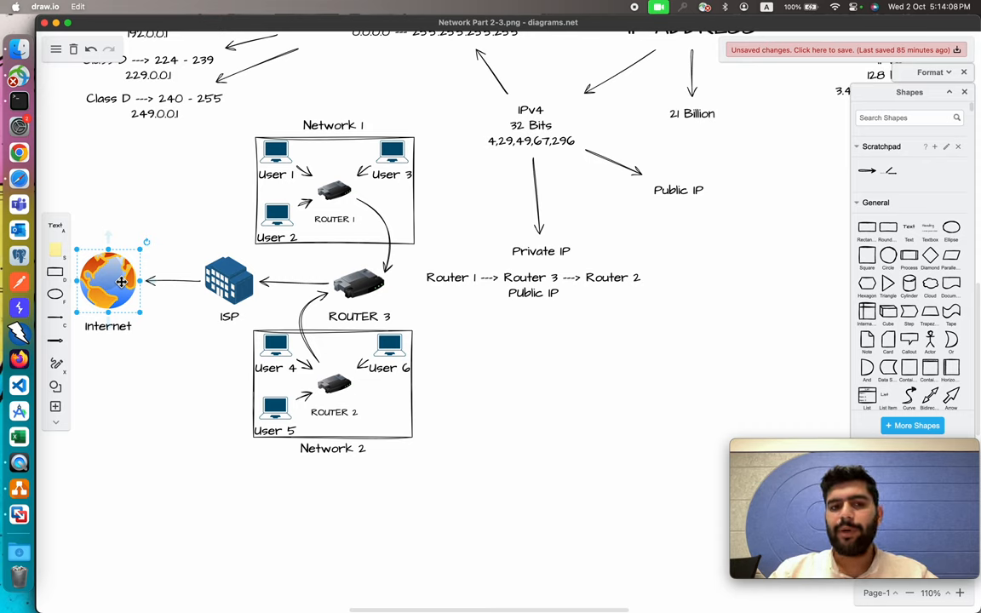
mouse_move(379, 211)
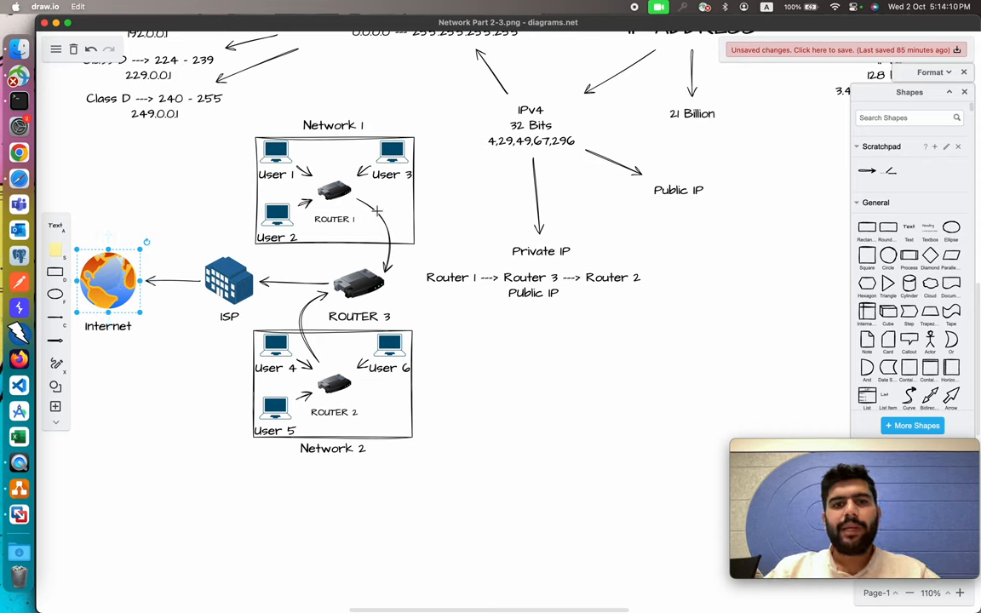
left_click(276, 151)
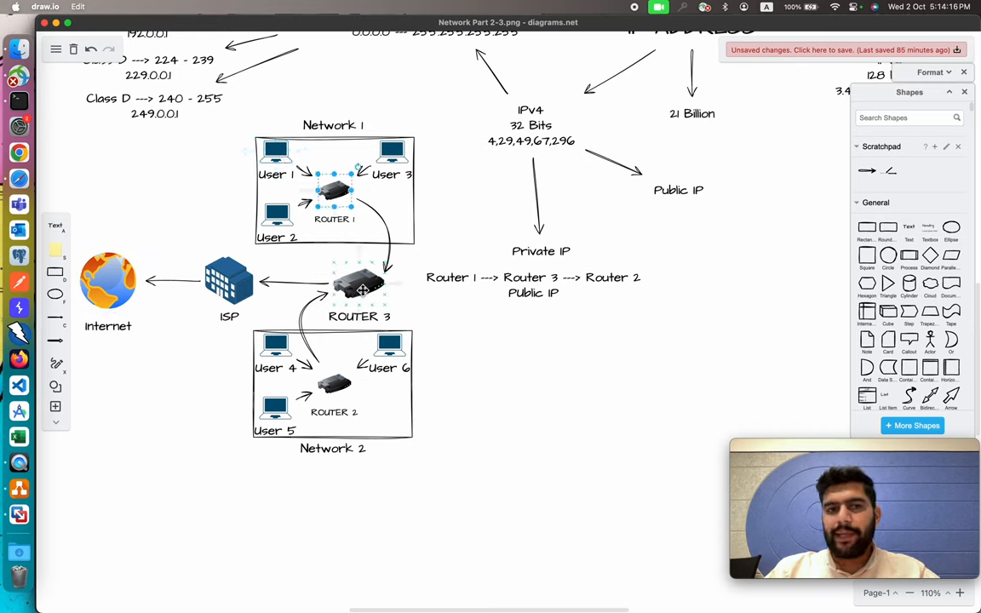
- Add the address 12.0.0.25 as a label beneath the ISP building icon
left_click(228, 281)
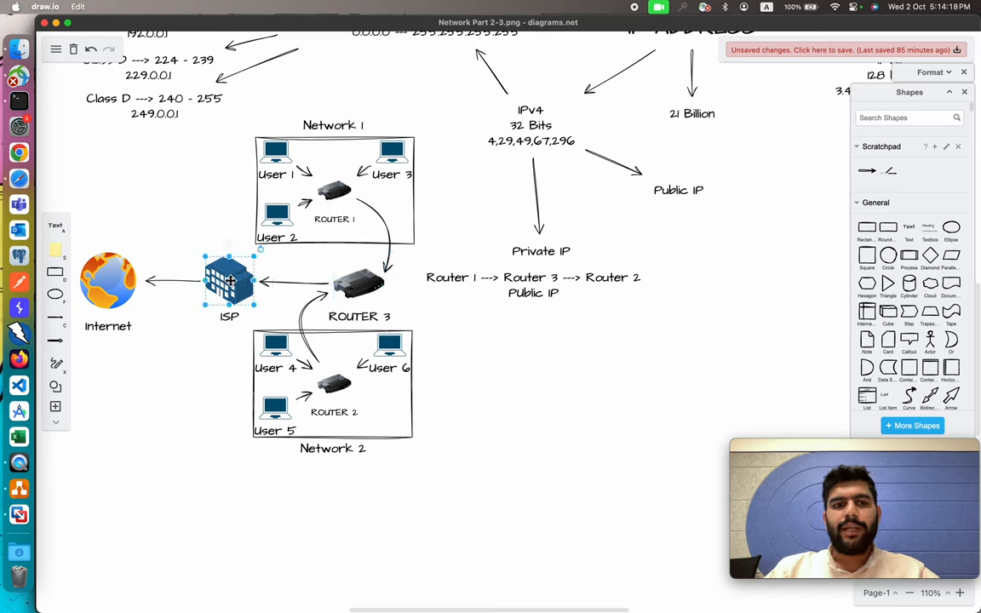
left_click(108, 281)
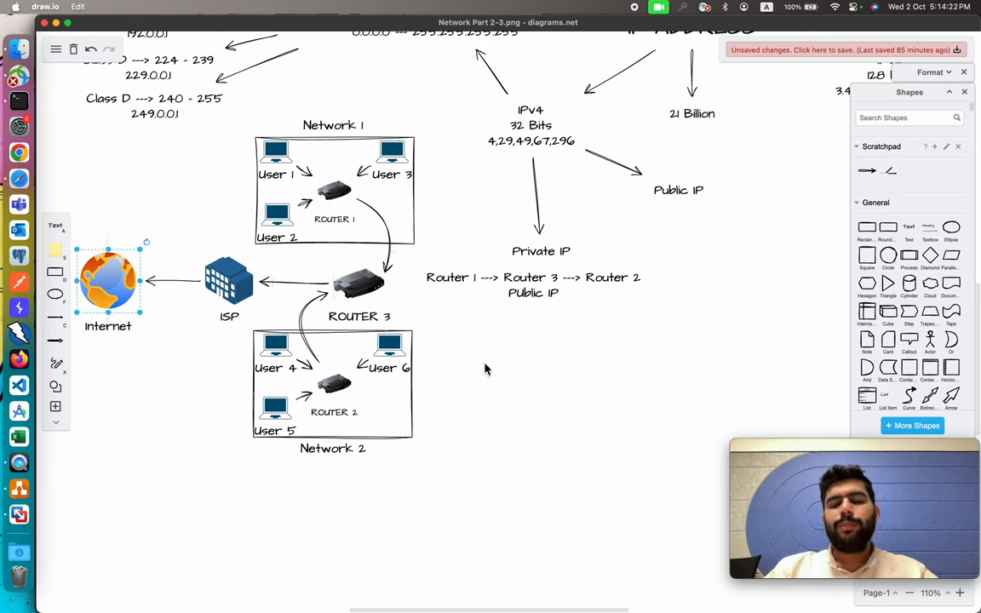
left_click(358, 281)
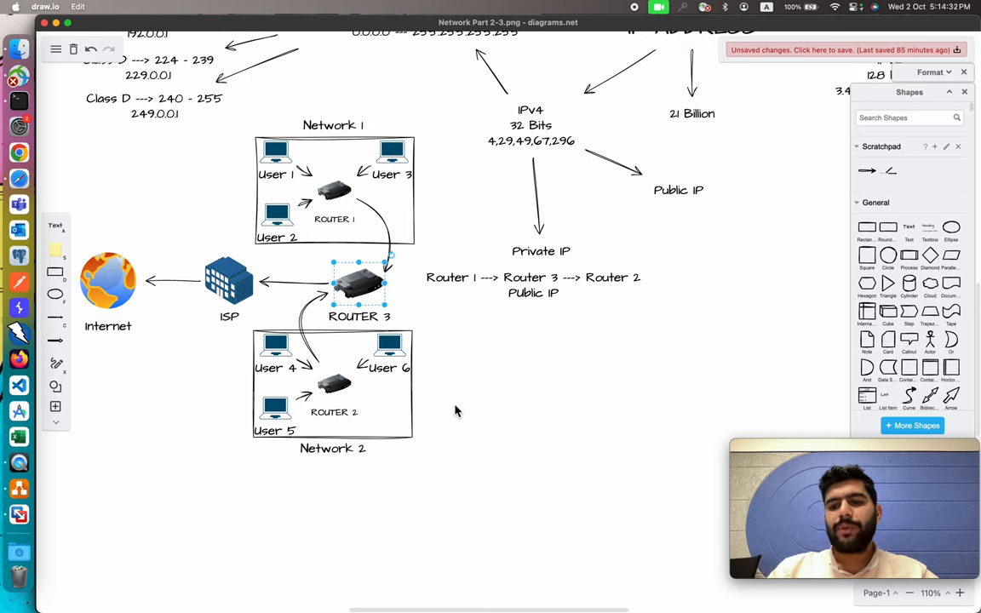
left_click(228, 281)
type("120-125")
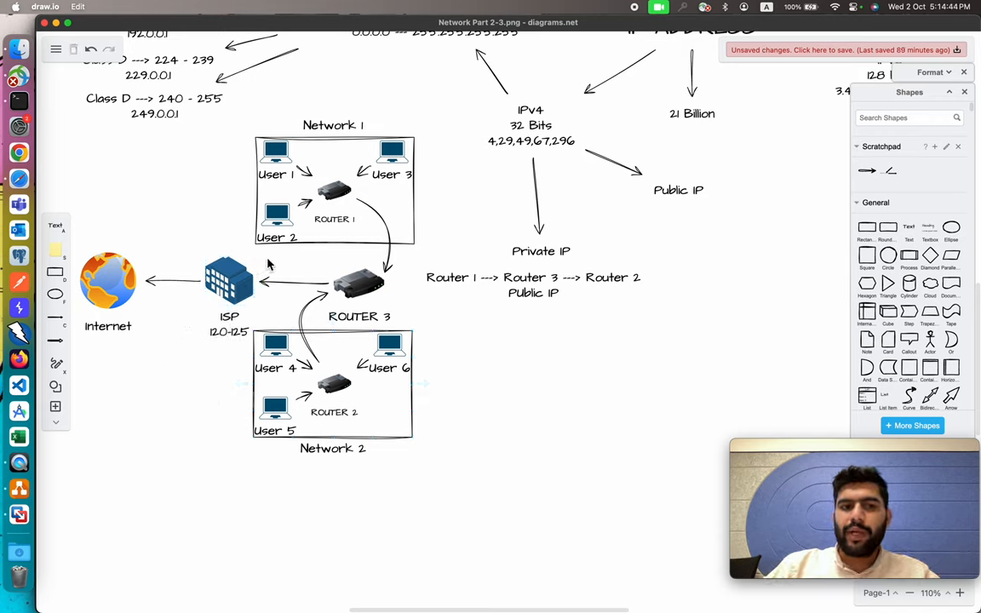
left_click(230, 281)
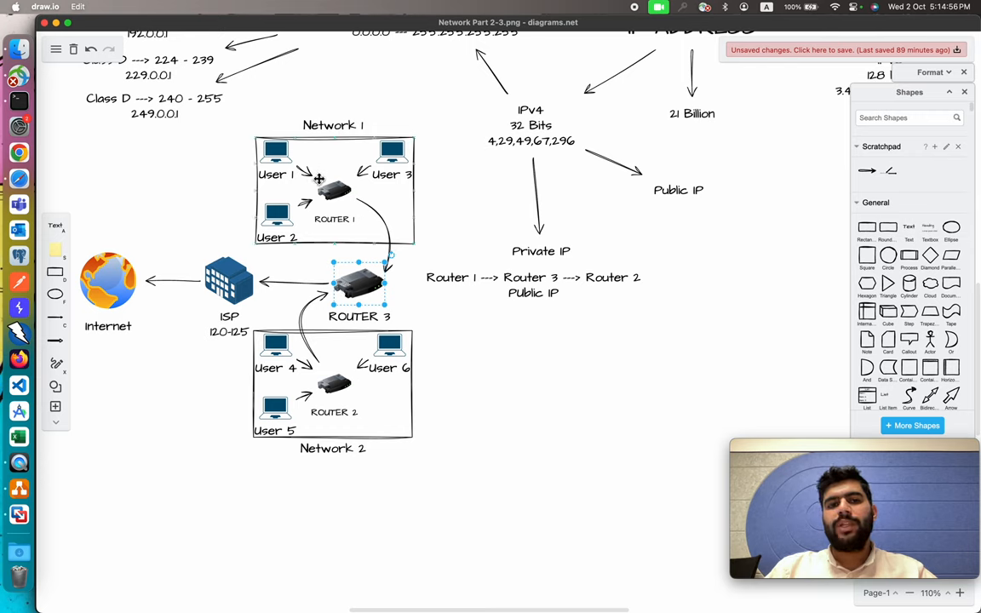
- Rename the network boxes to Private Network 1 and Private Network 2
left_click(334, 126)
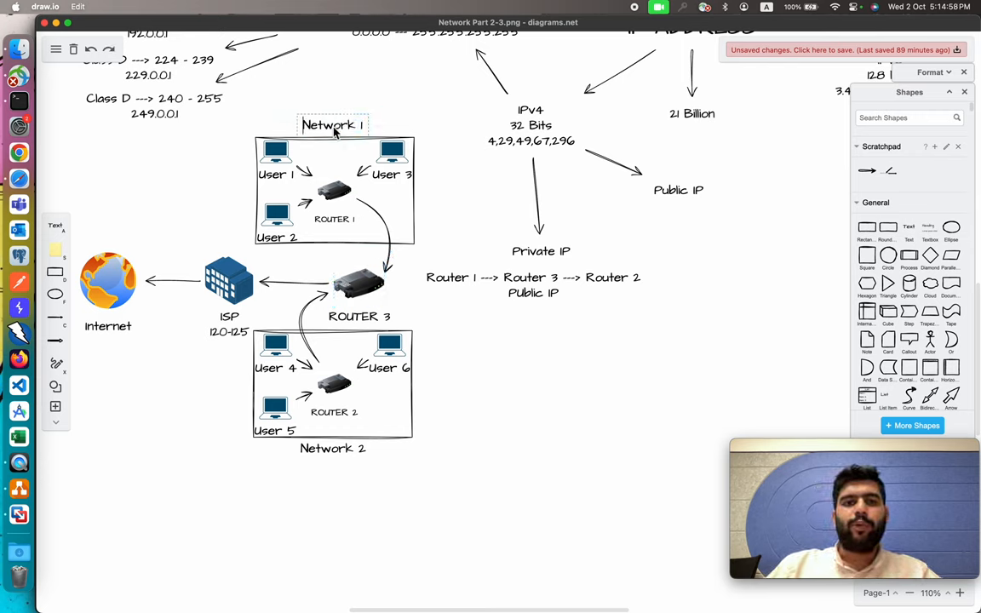
type("Private")
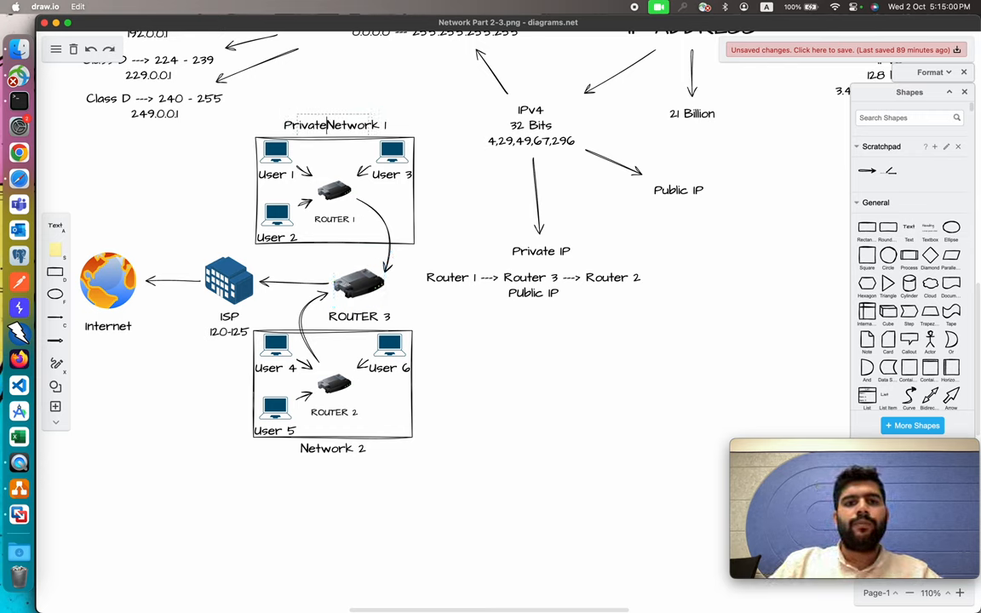
left_click(332, 448)
type("Private ")
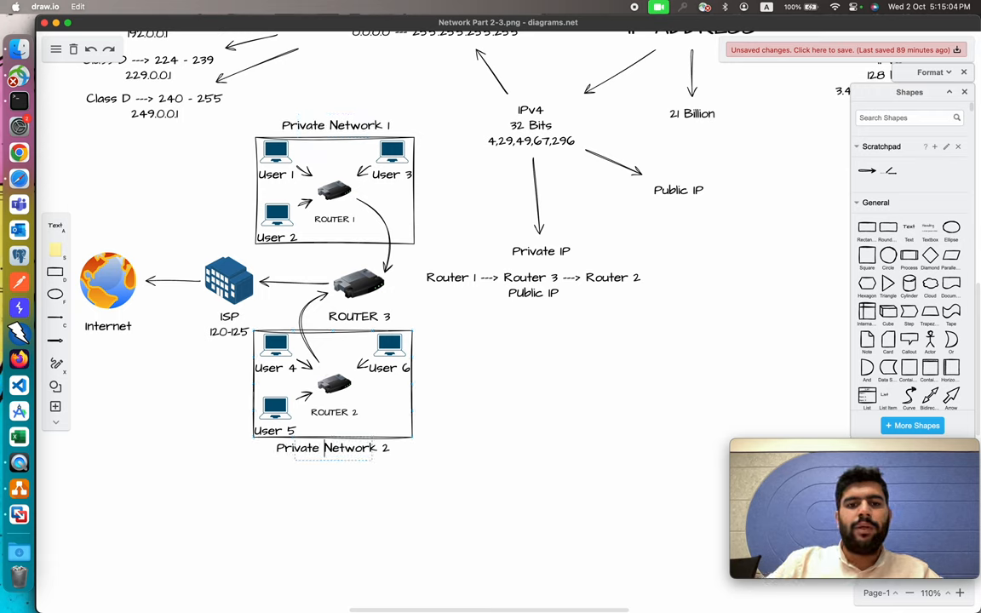
left_click(457, 391)
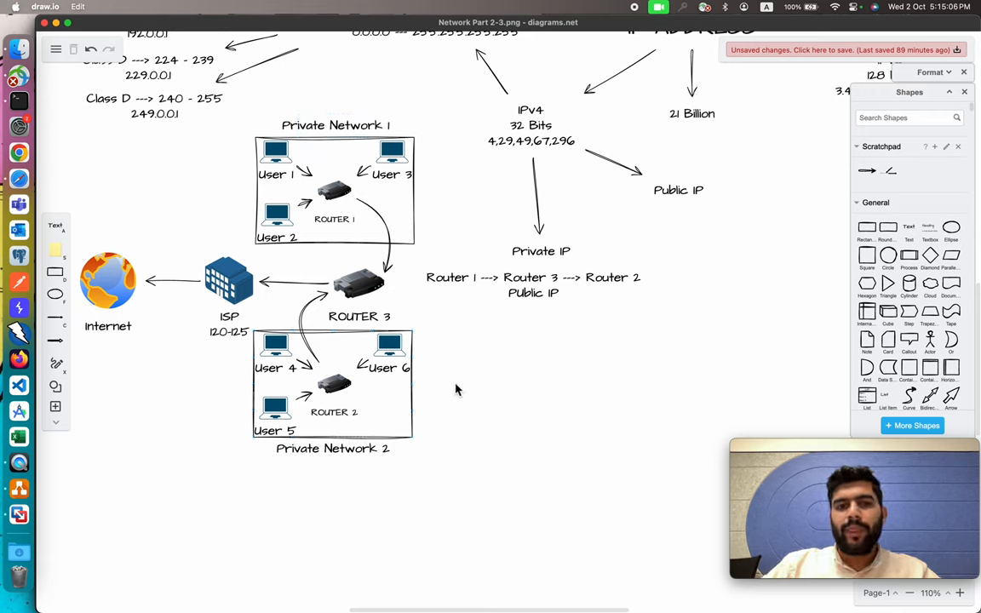
left_click(358, 283)
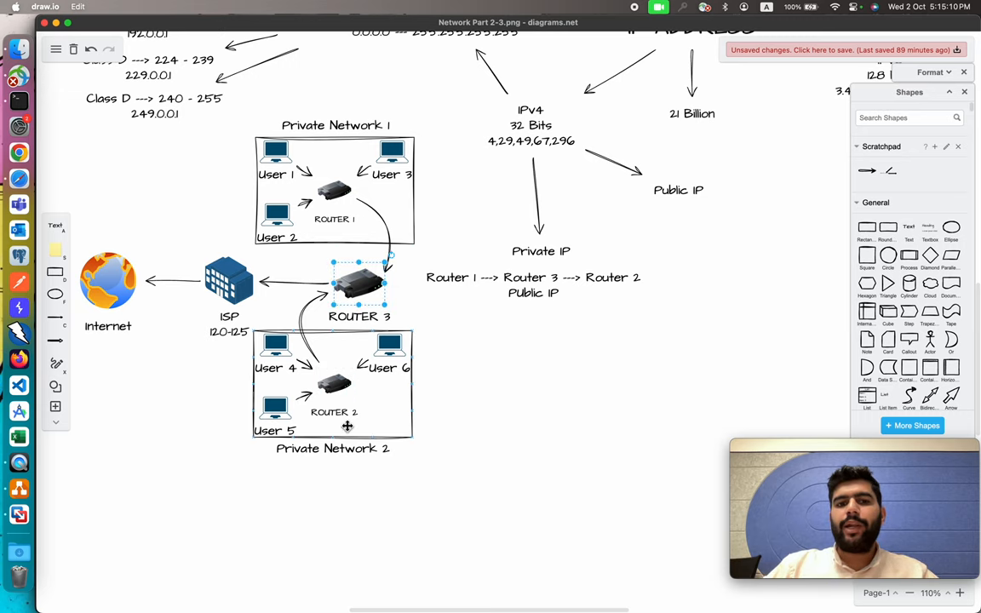
mouse_move(395, 402)
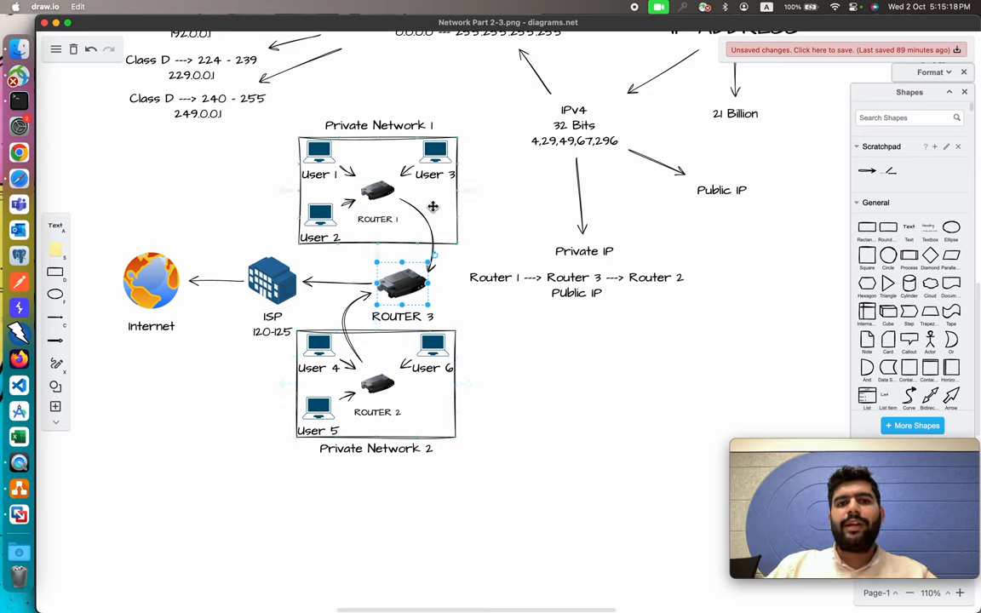
- Label the Internet globe with google.com and the address 12.4.20.20.15 beneath it
left_click(150, 281)
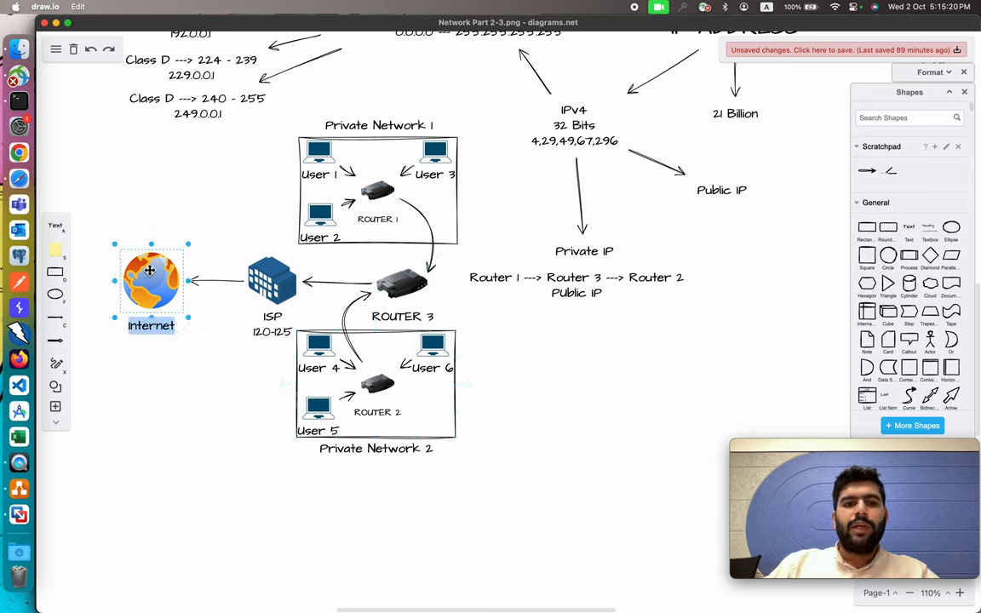
type("google.com")
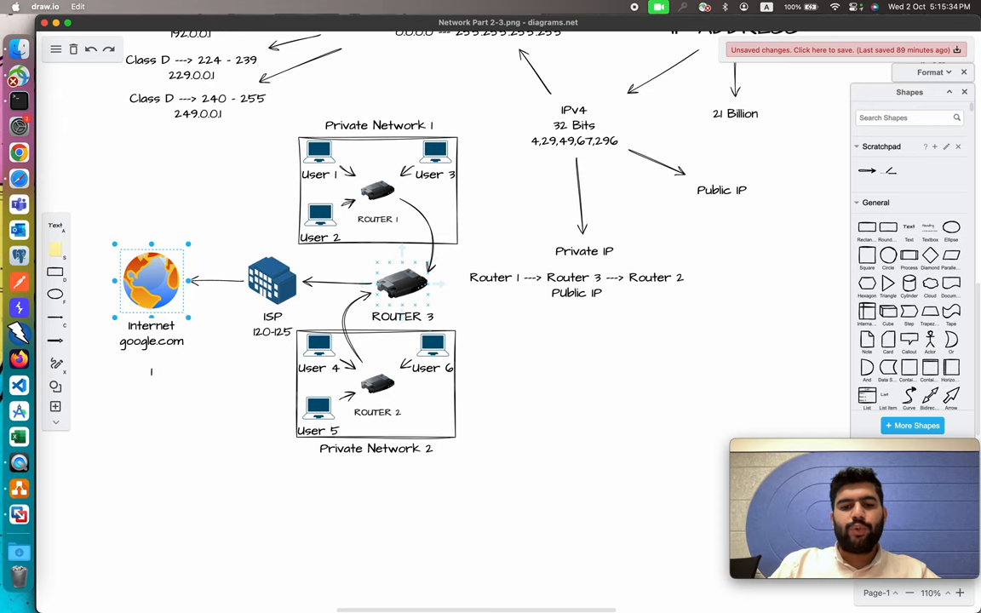
type("124.20.20.")
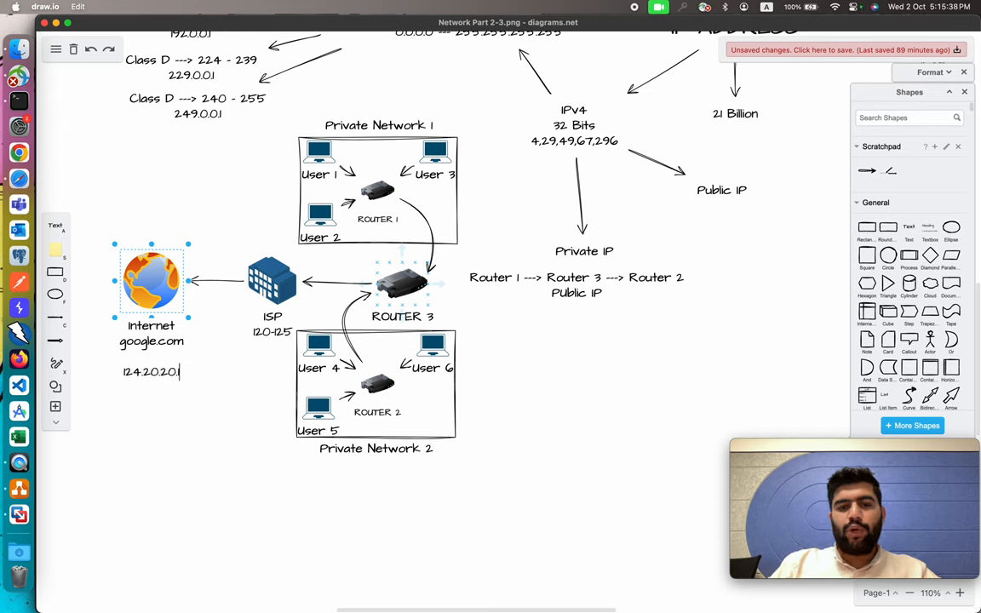
type("15")
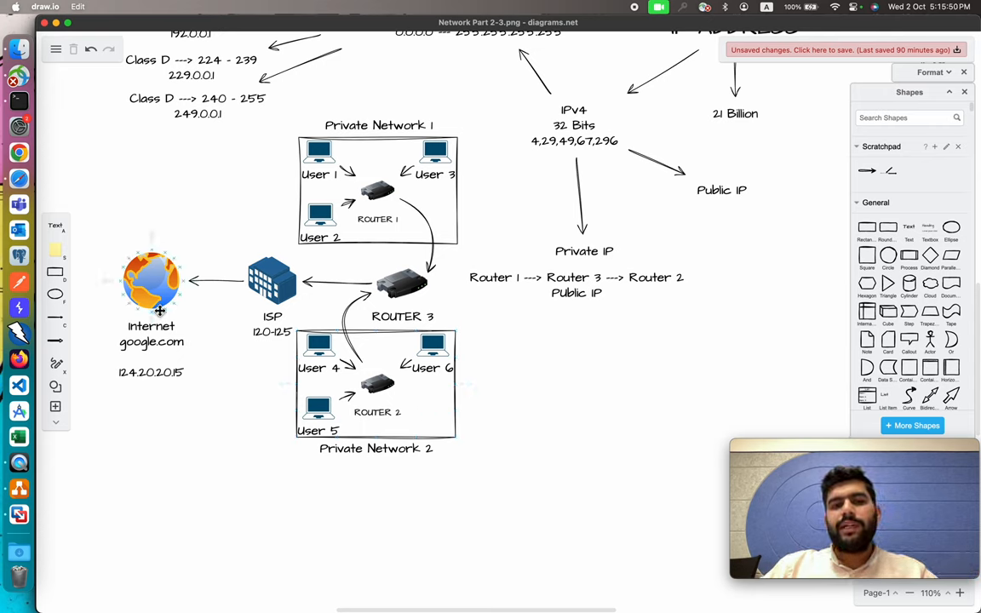
mouse_move(407, 357)
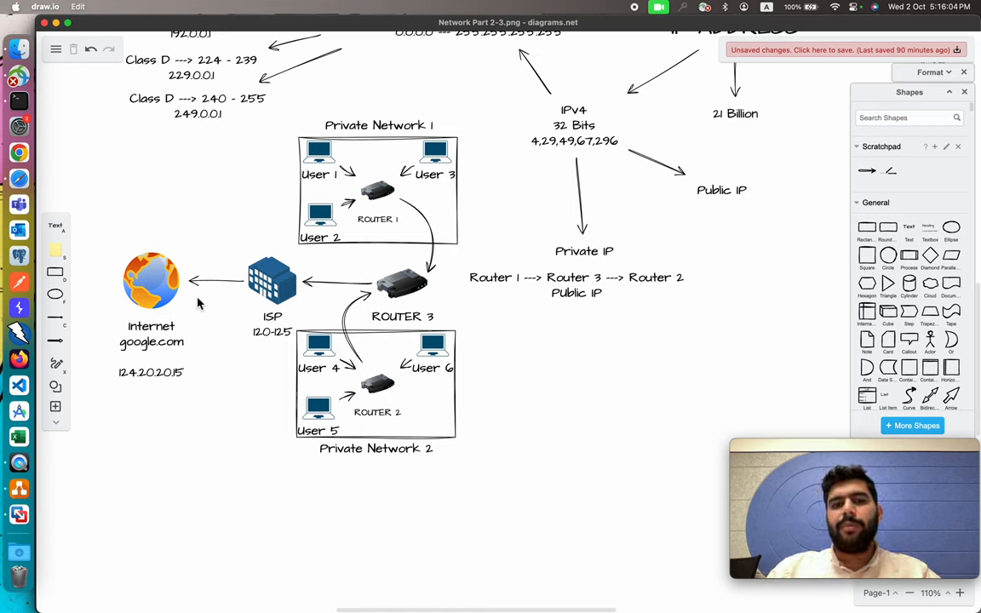
left_click(400, 283)
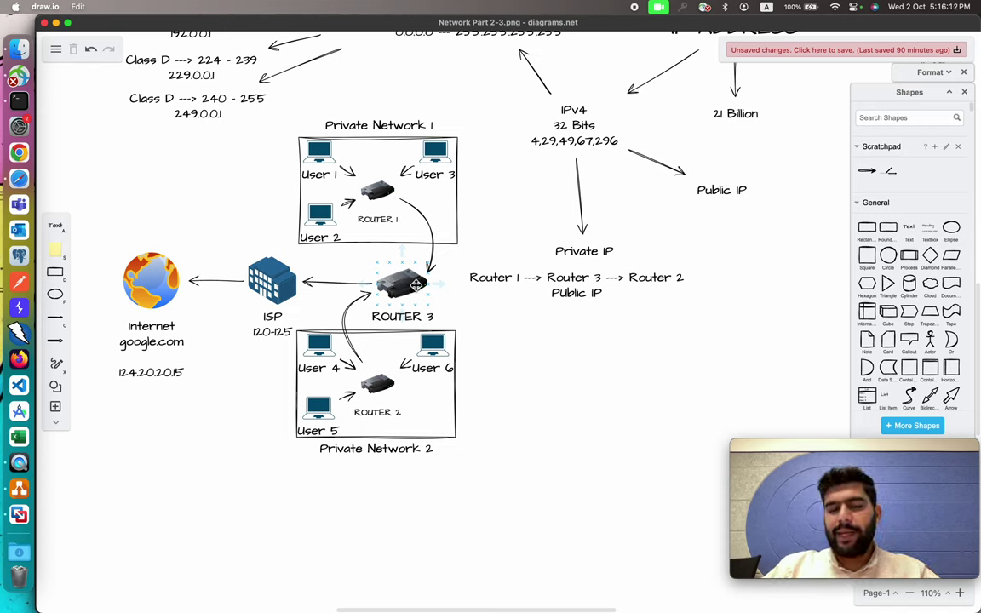
- Add a NAT (Network Address Translation) heading with an arrow branching down from it
left_click(571, 380)
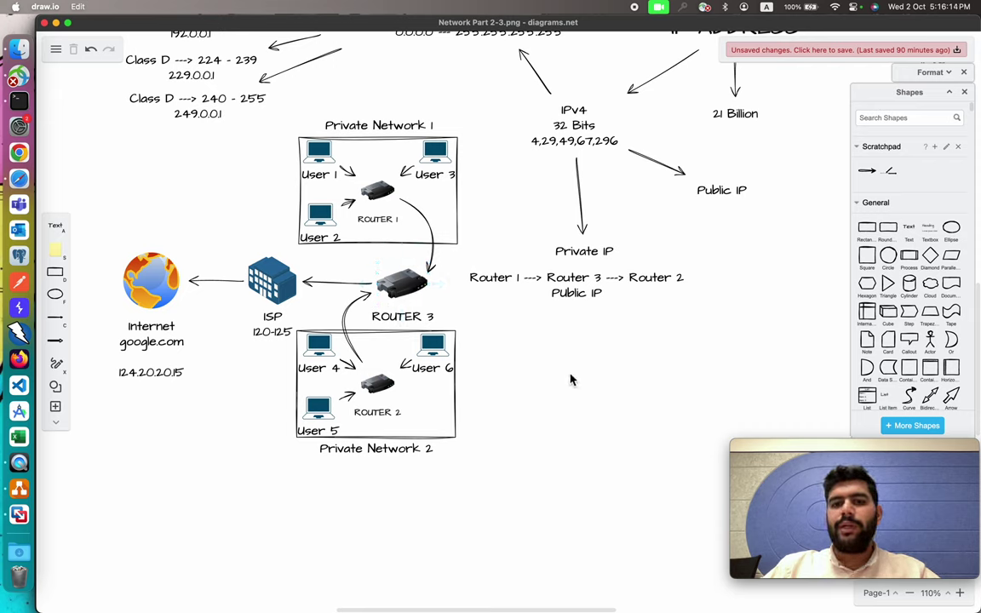
mouse_move(542, 332)
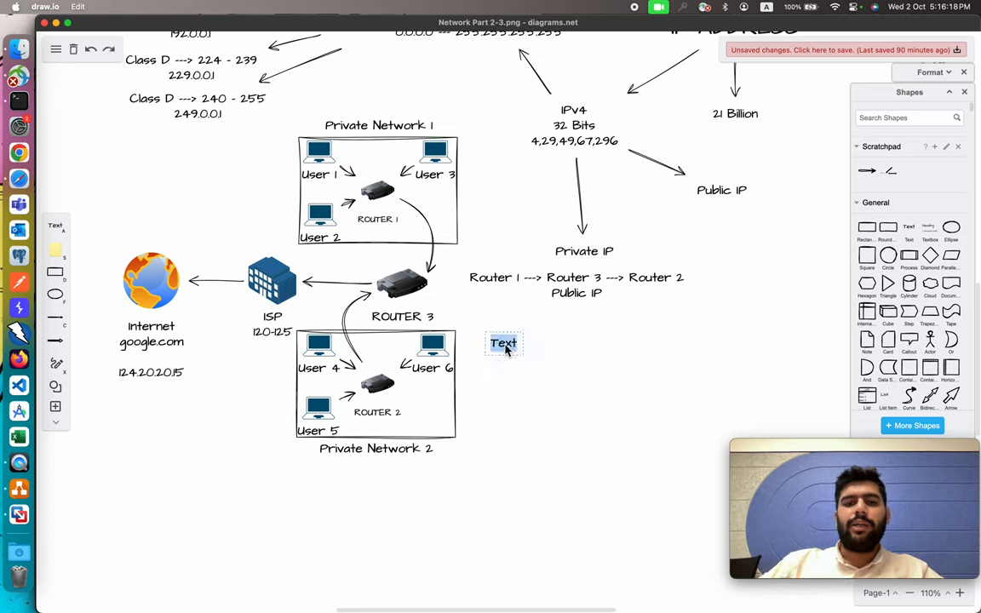
type("NAT")
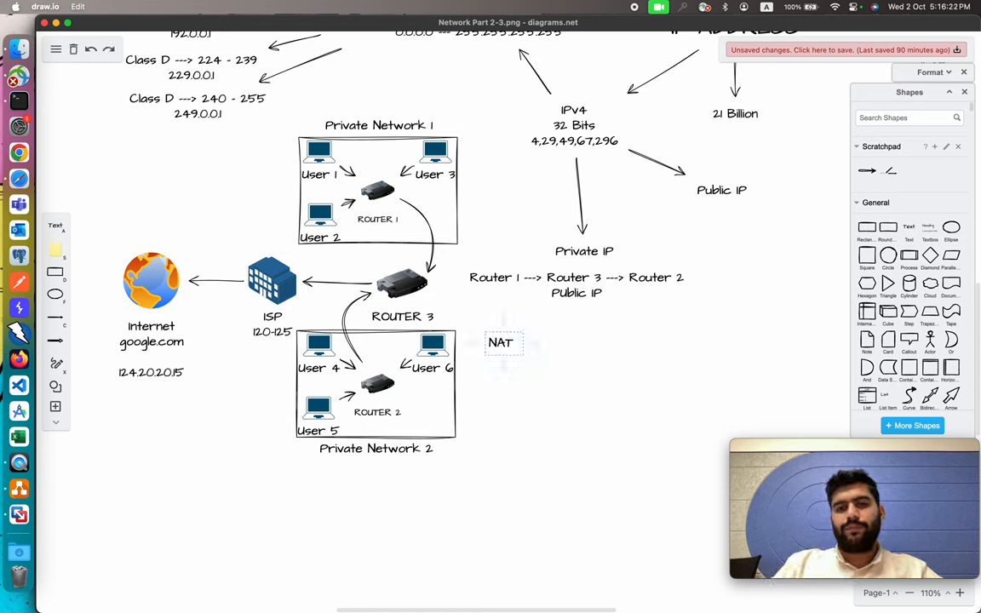
type("(Network Address Translation")
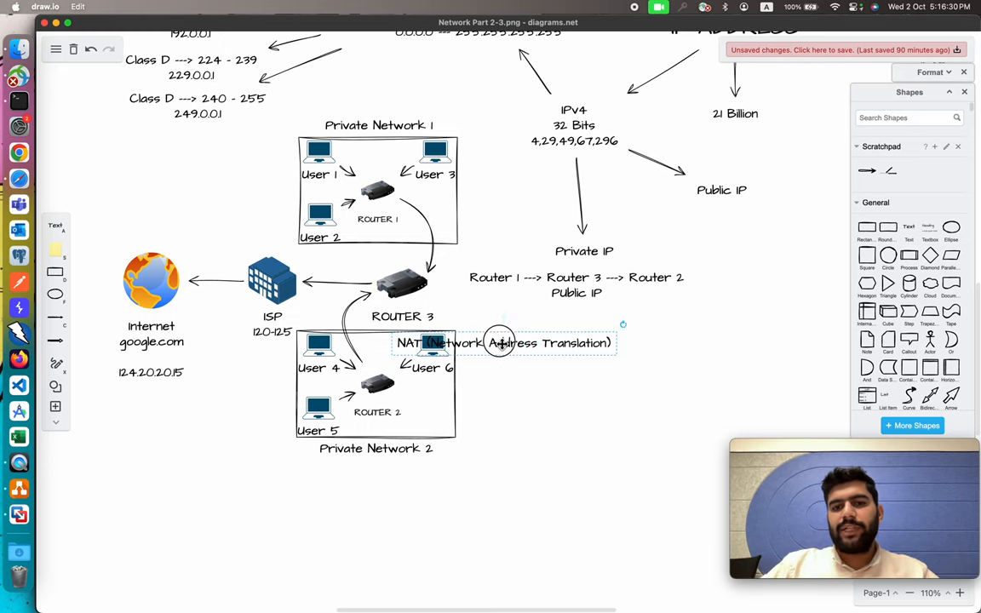
left_click_drag(502, 342, 627, 337)
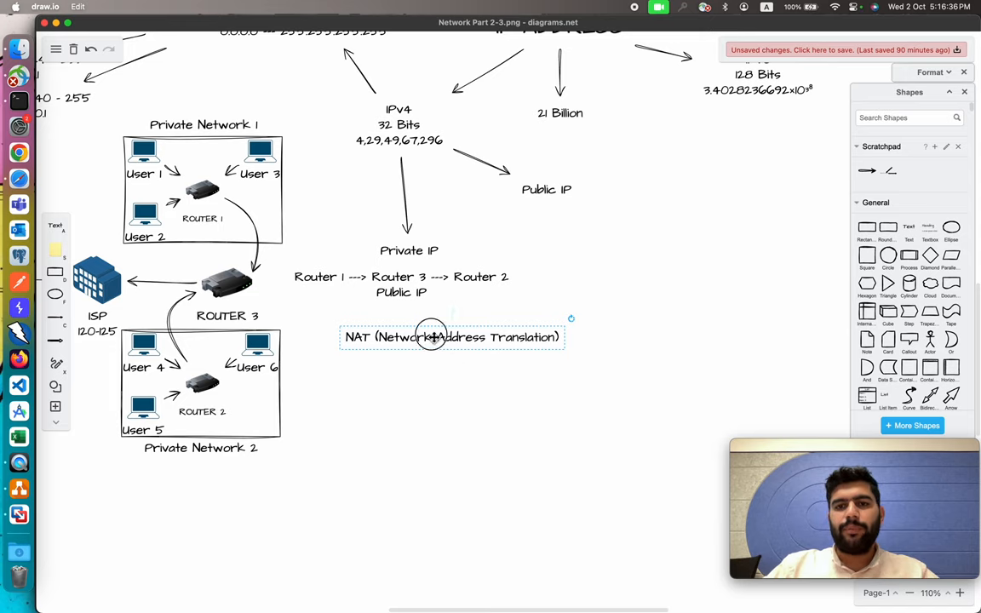
left_click_drag(451, 337, 651, 253)
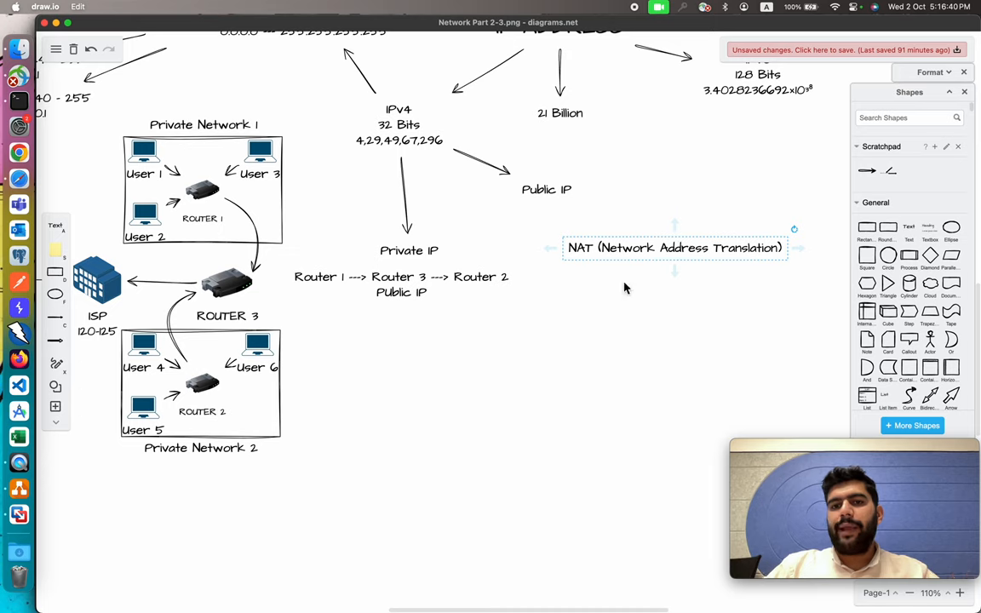
left_click_drag(675, 247, 504, 344)
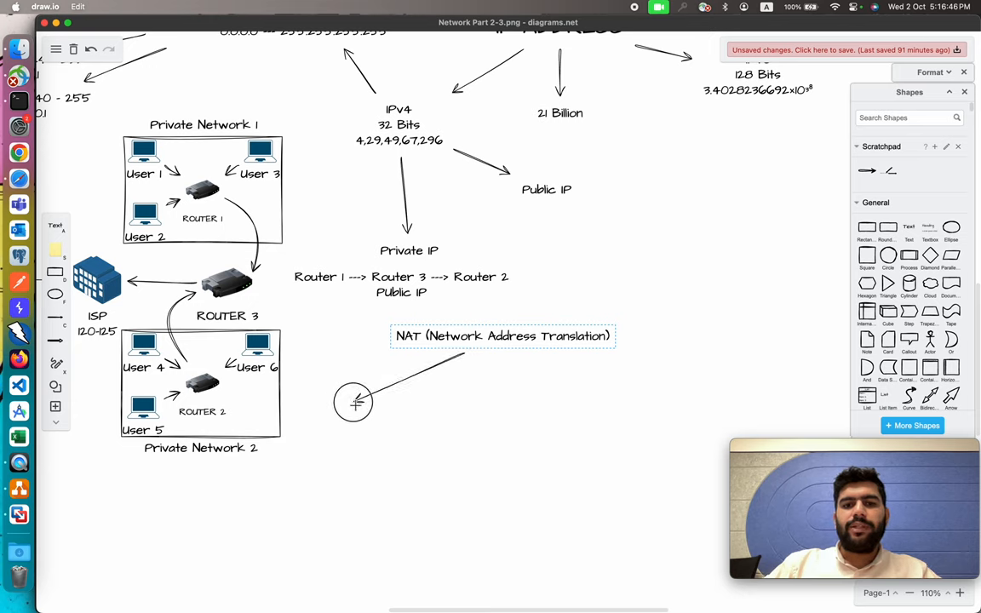
- Label the NAT branches Single Public IP and Single Private IP, joined by a connector
type("Single")
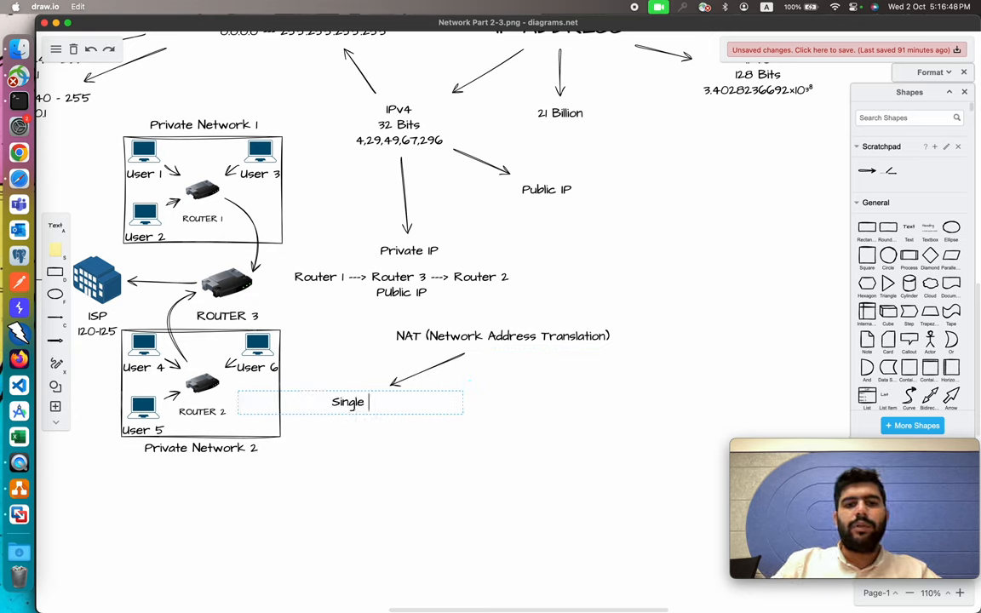
type("Public IP")
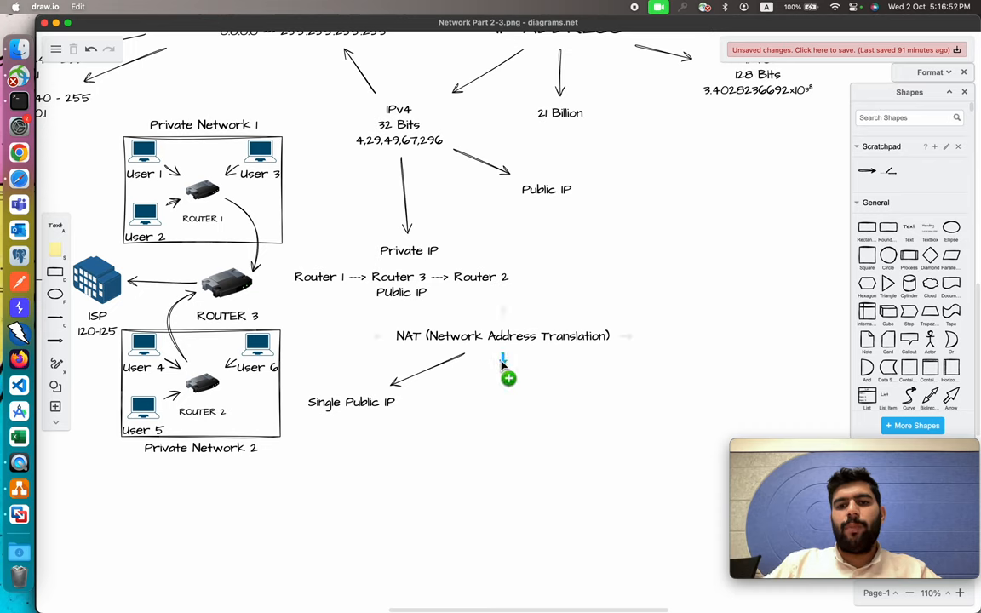
type("Sing")
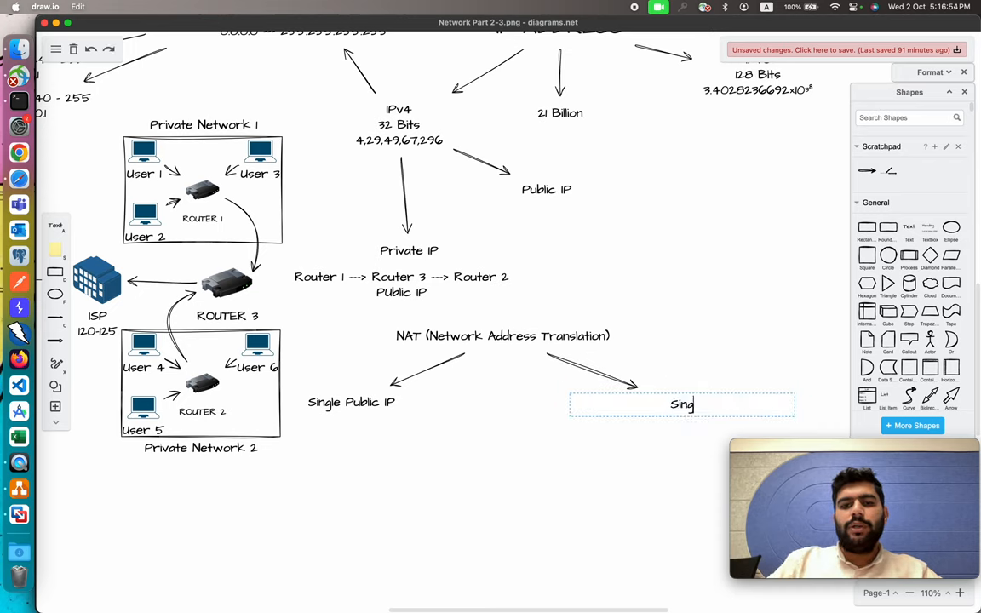
type("le Private IP")
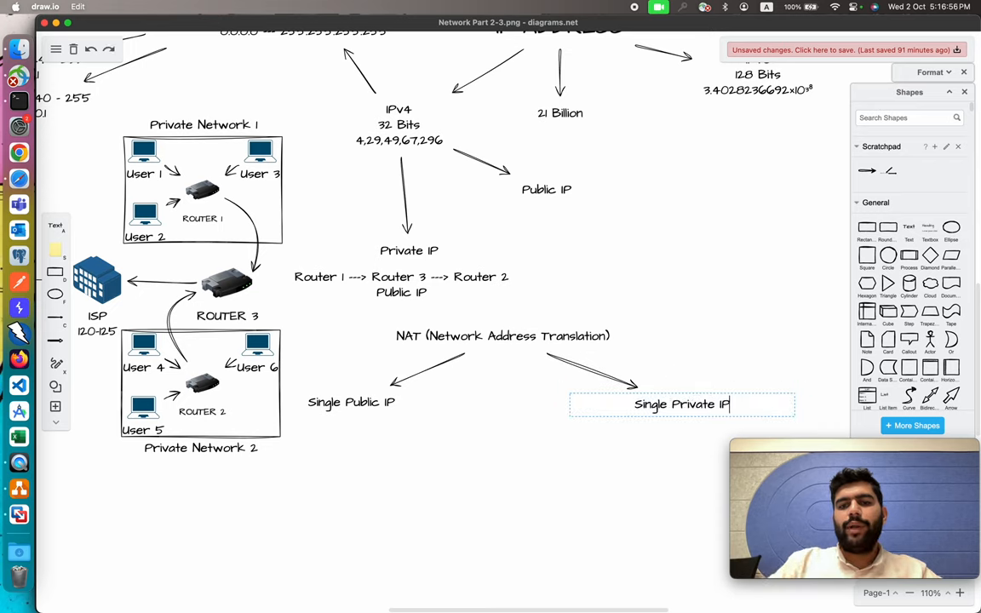
left_click(351, 402)
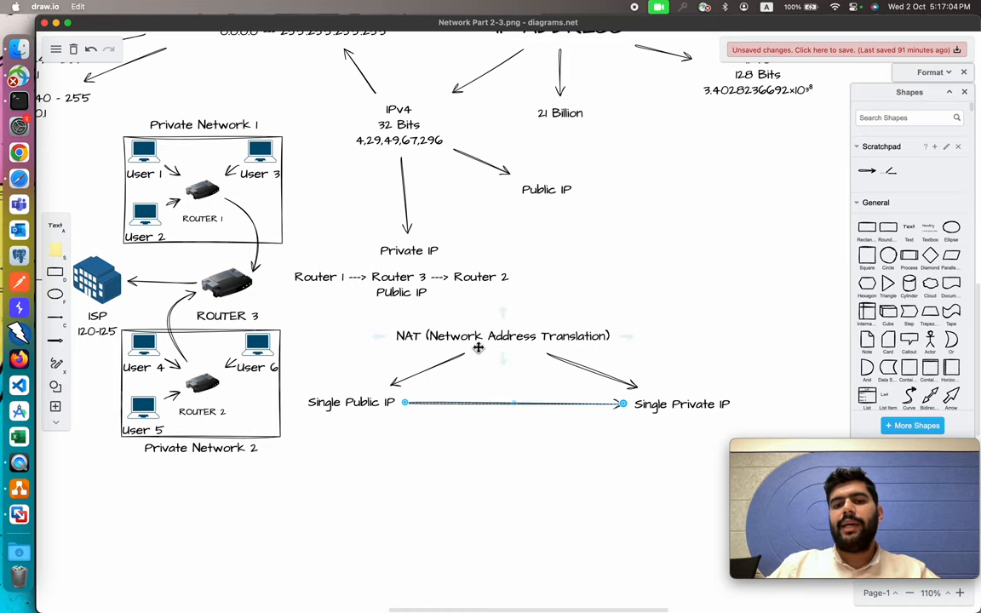
- Add a PAT (Port Address Translation) heading beneath NAT, branching to Single Public IP and Multiple Private IP
scroll("down", 3)
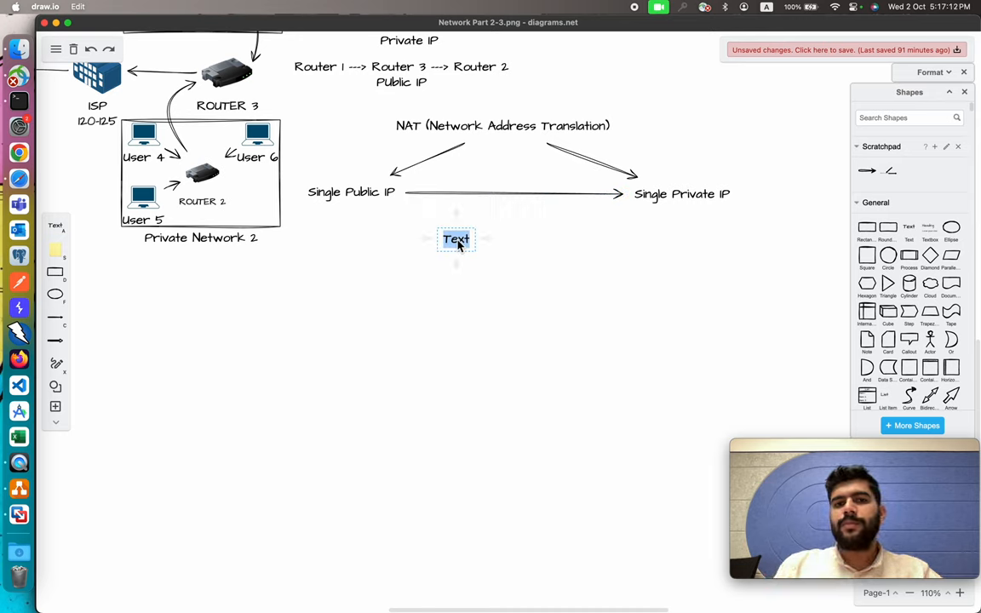
type("PAT (")
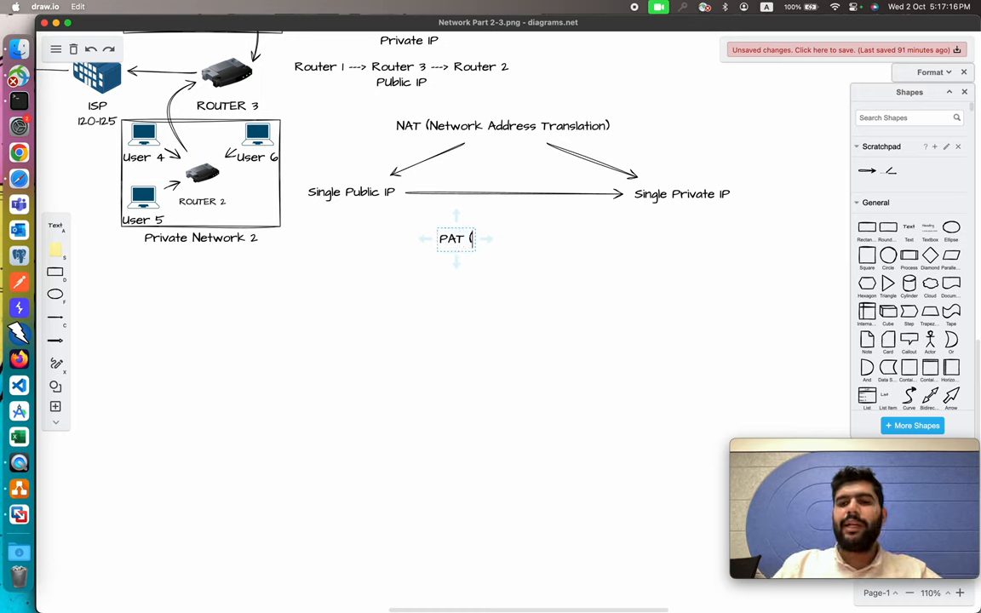
type("Porta")
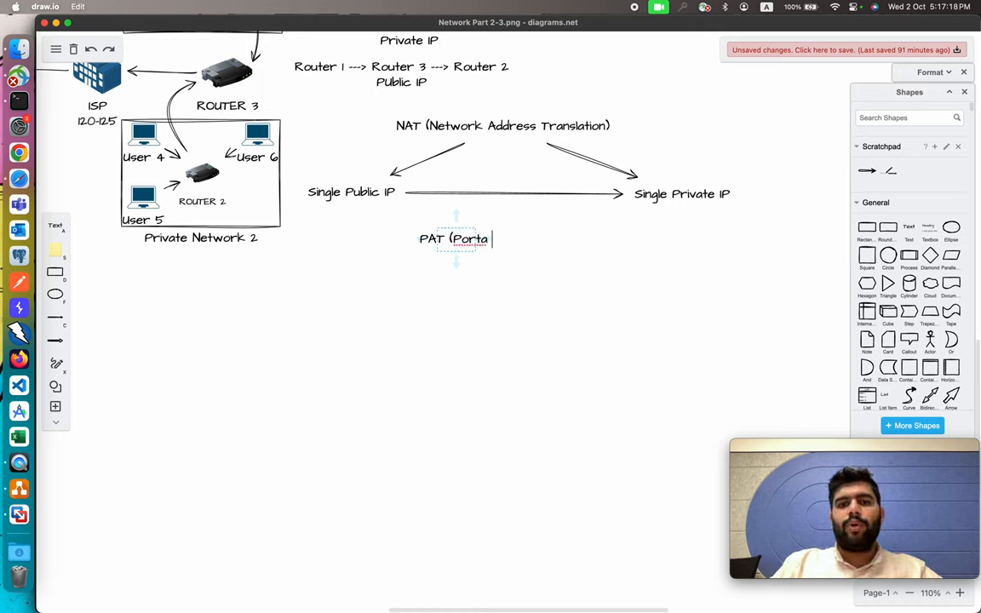
type("Port Address")
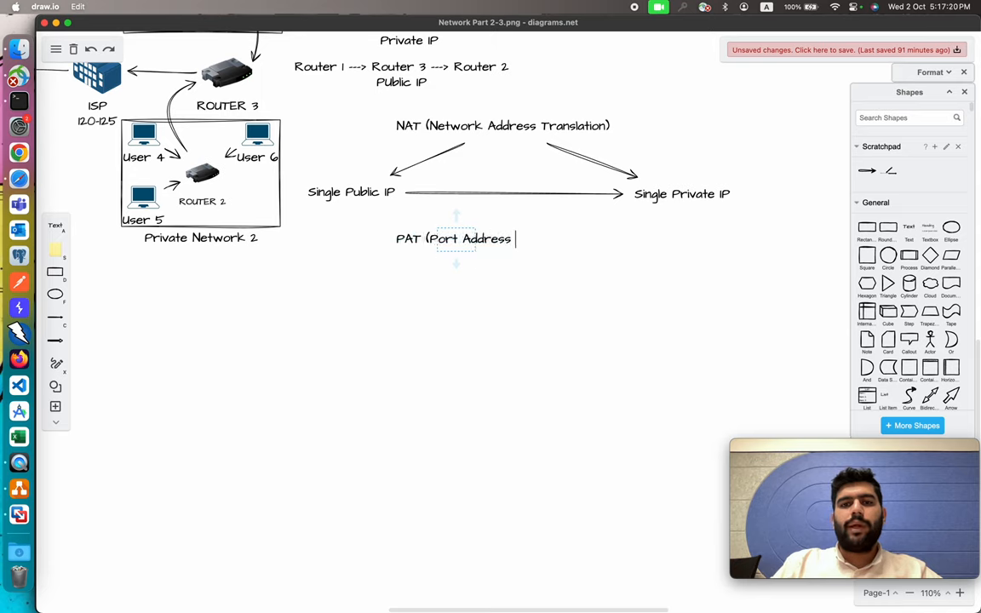
type("Translation")
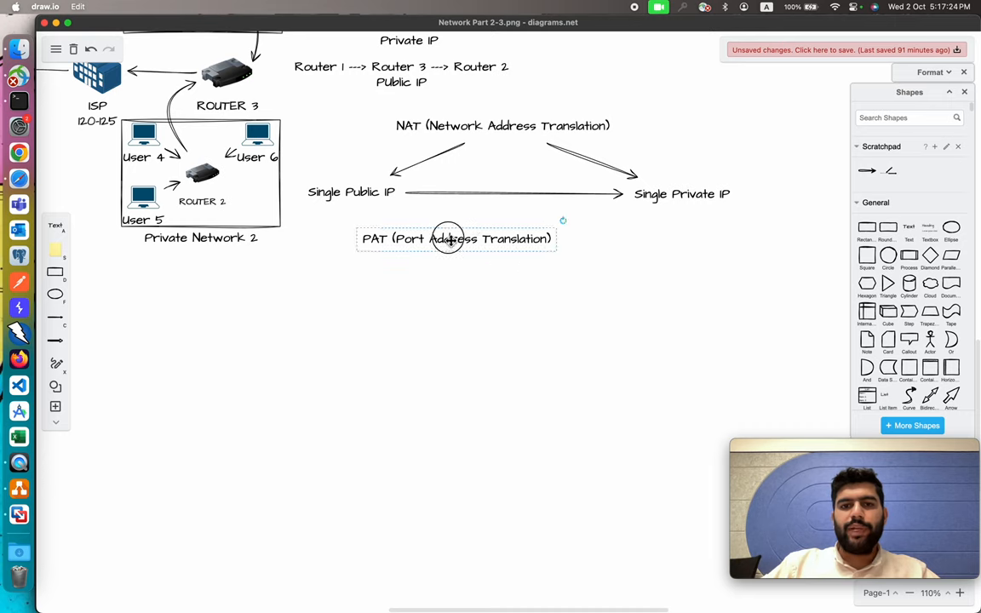
left_click_drag(451, 252, 366, 344)
type("Multiple Private IP")
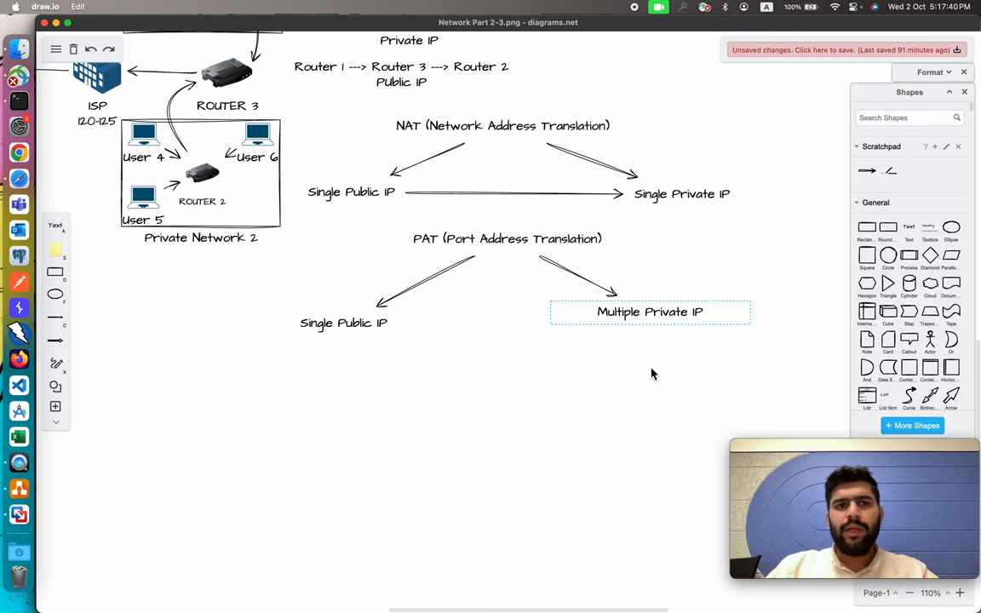
- Join Single Public IP to Multiple Private IP under PAT with an arrow, mirroring the NAT branch
scroll("up", 3)
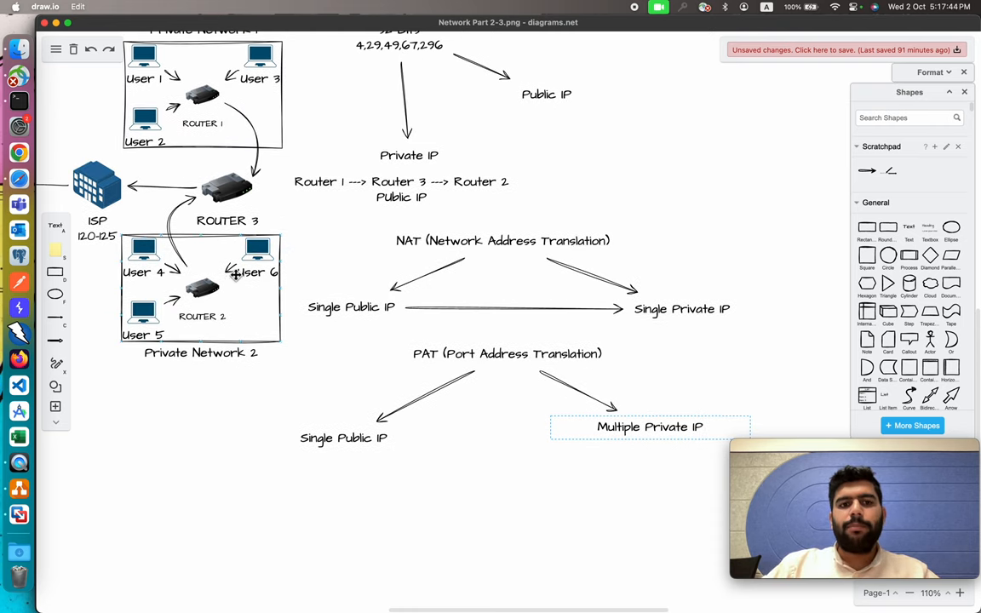
left_click(228, 187)
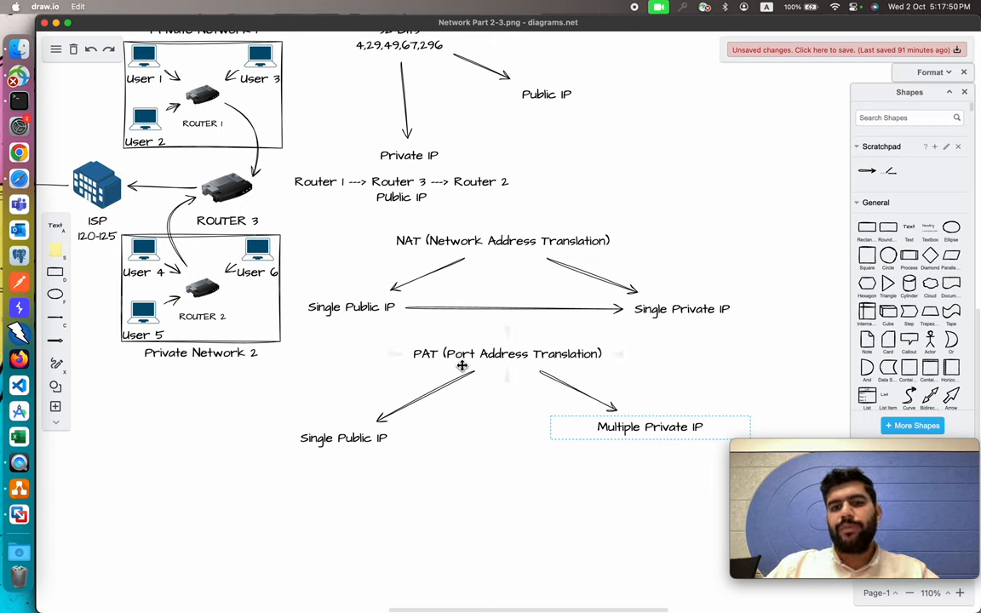
left_click(691, 378)
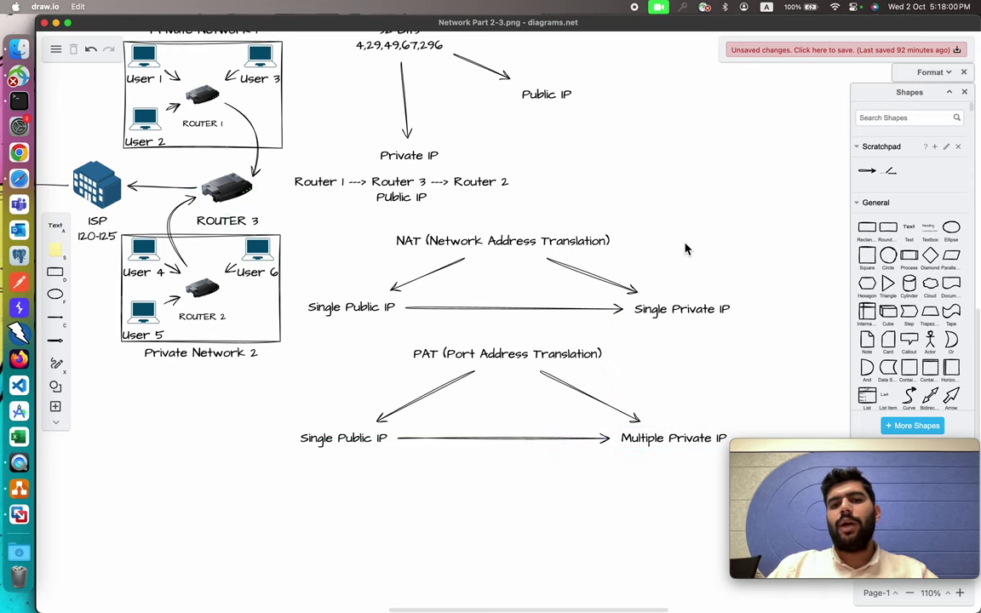
scroll("down", 3)
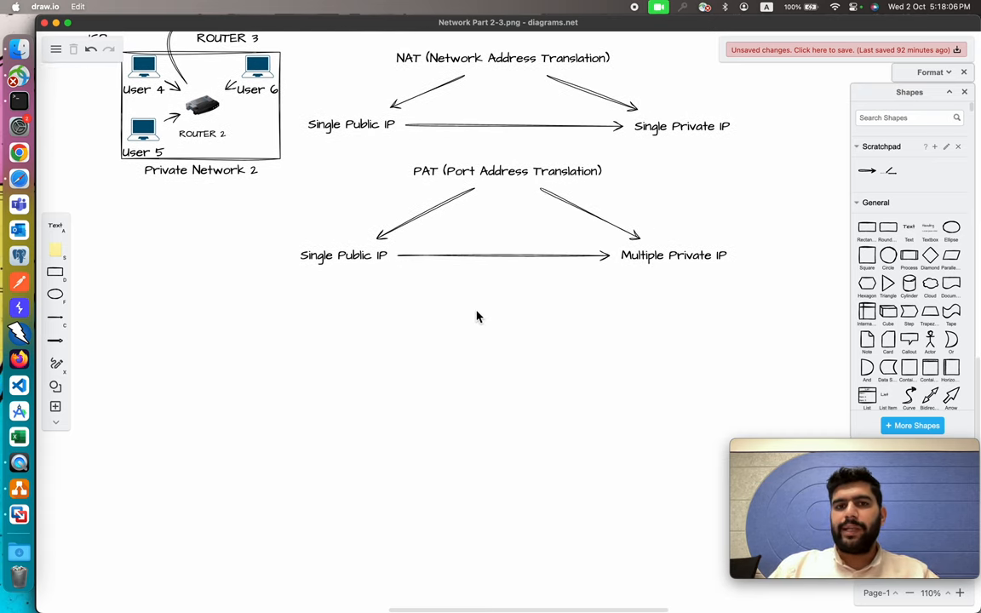
mouse_move(532, 101)
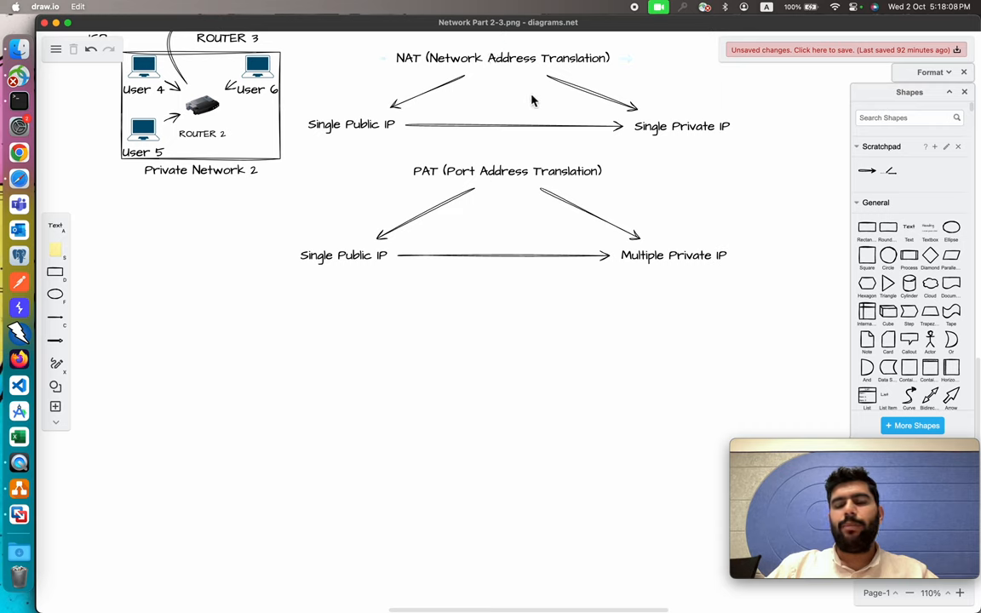
mouse_move(630, 157)
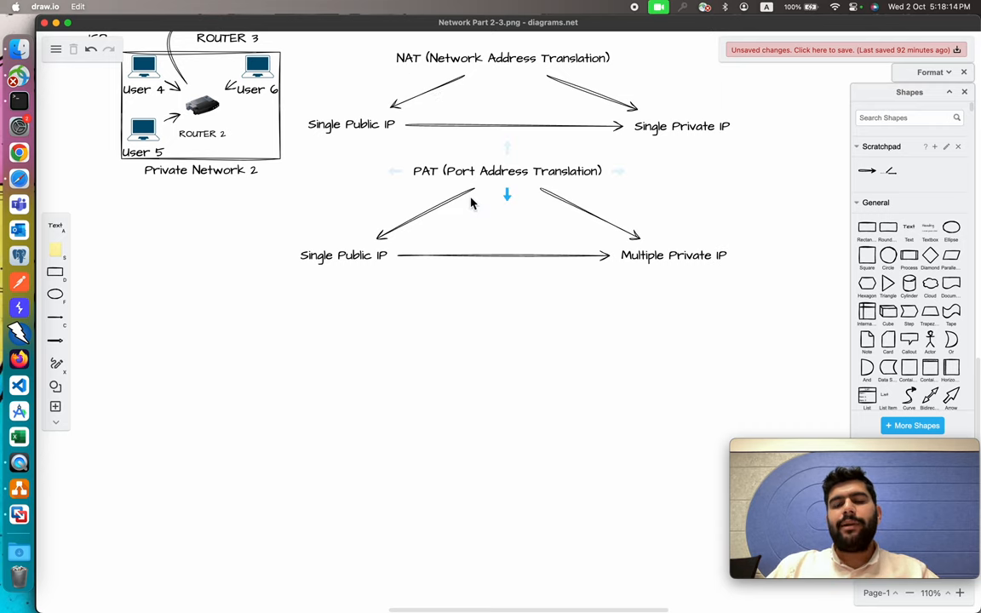
scroll("up", 3)
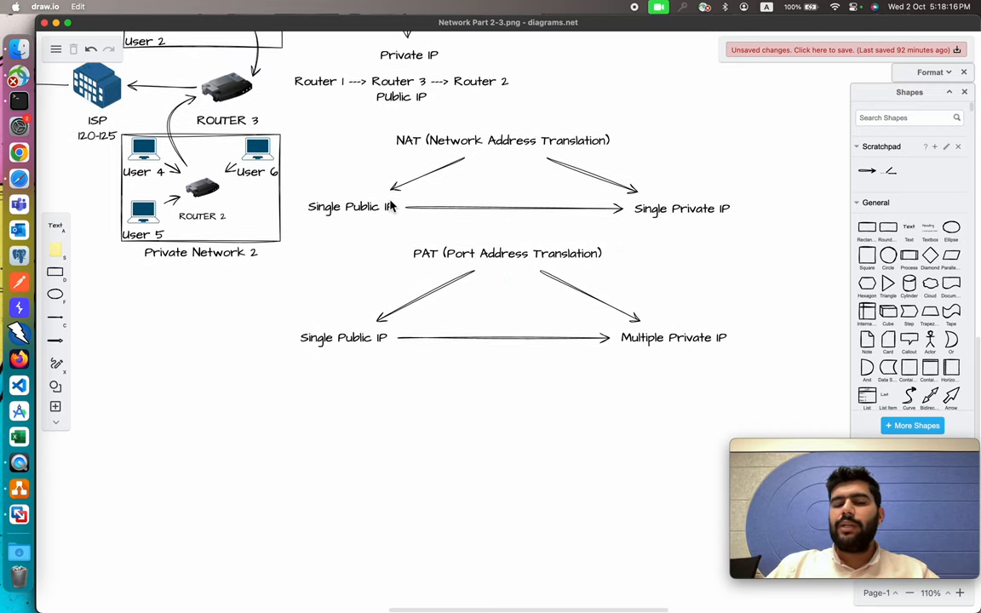
scroll("up", 3)
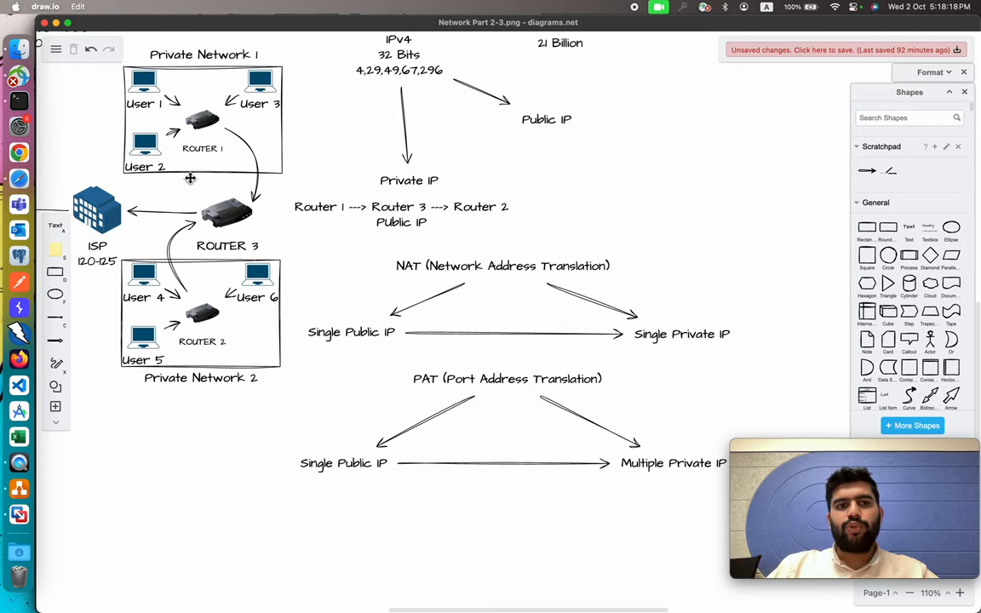
- Add a connected copy of the ISP building below the original, joined by an arrow
left_click(205, 317)
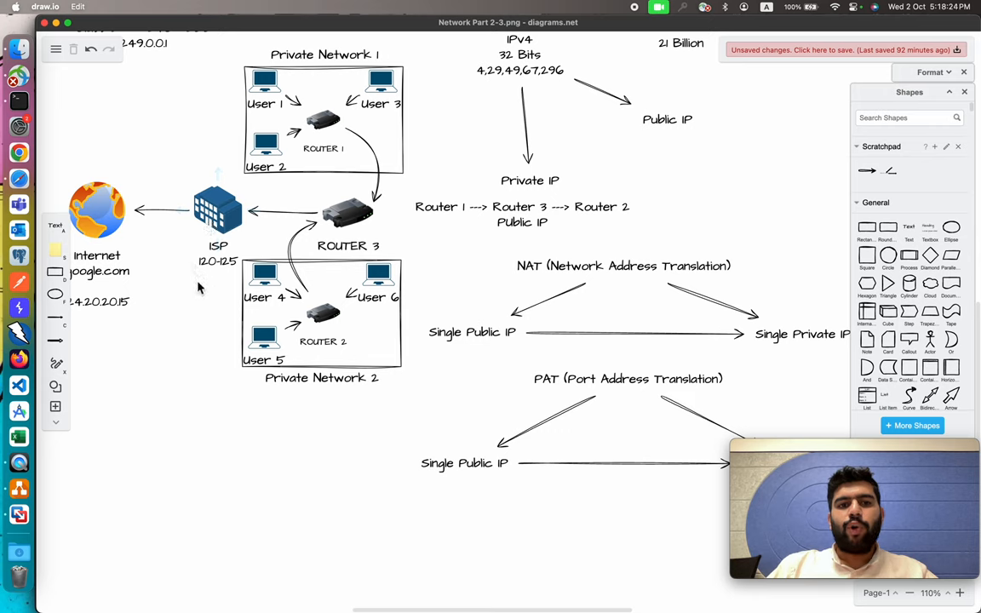
left_click(218, 208)
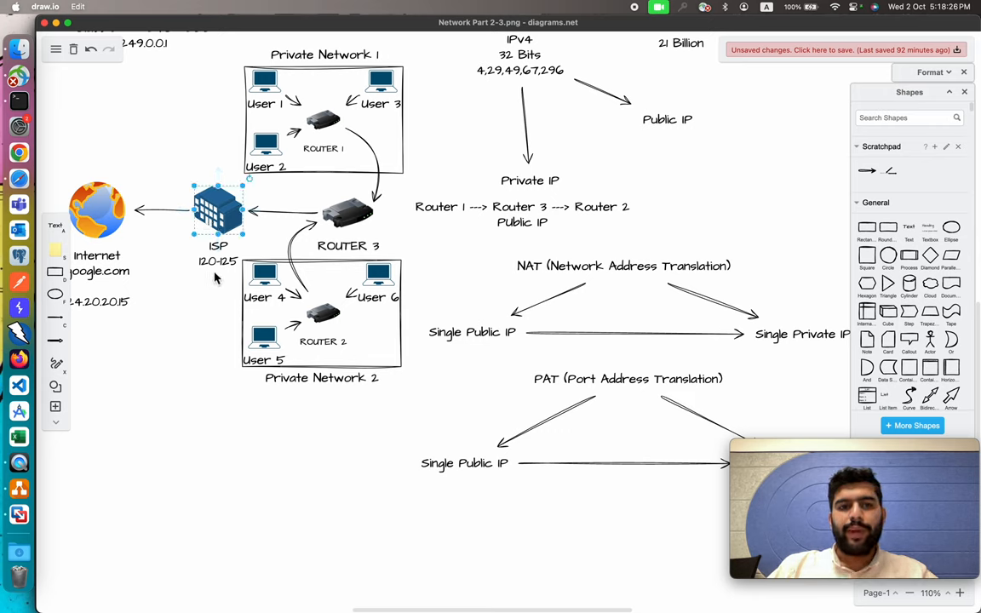
mouse_move(220, 204)
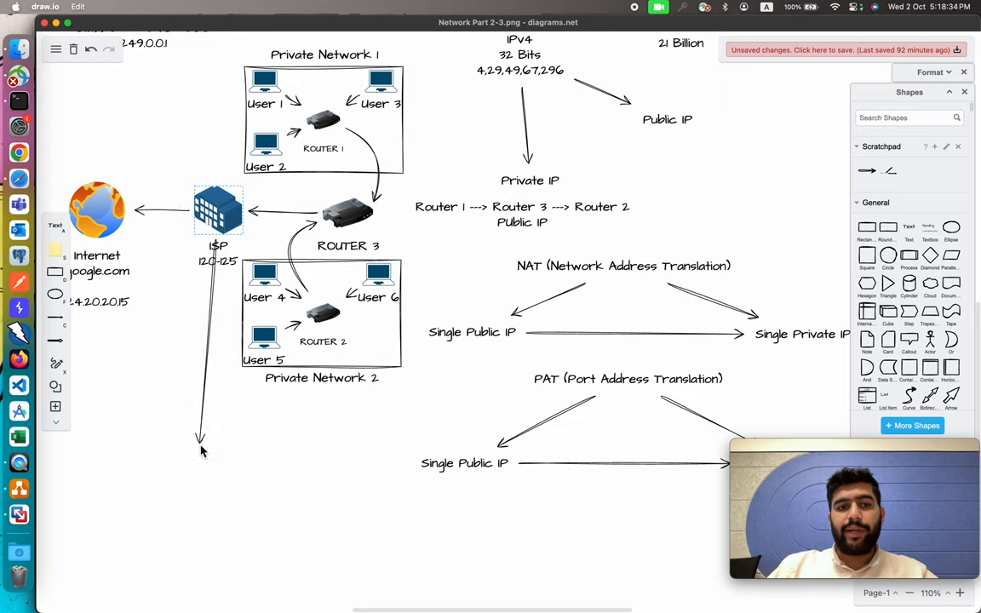
left_click_drag(218, 211, 198, 439)
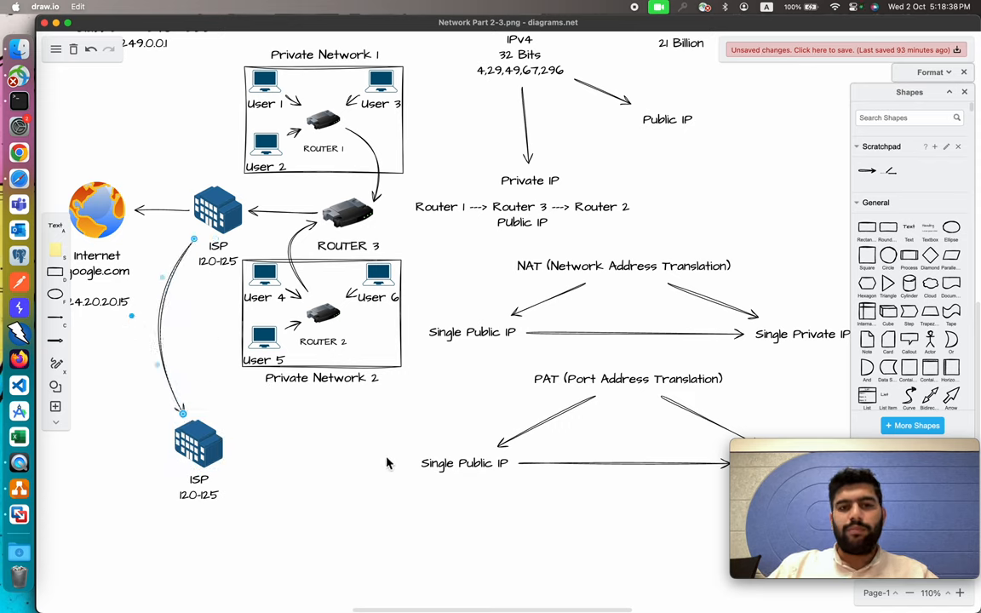
mouse_move(245, 465)
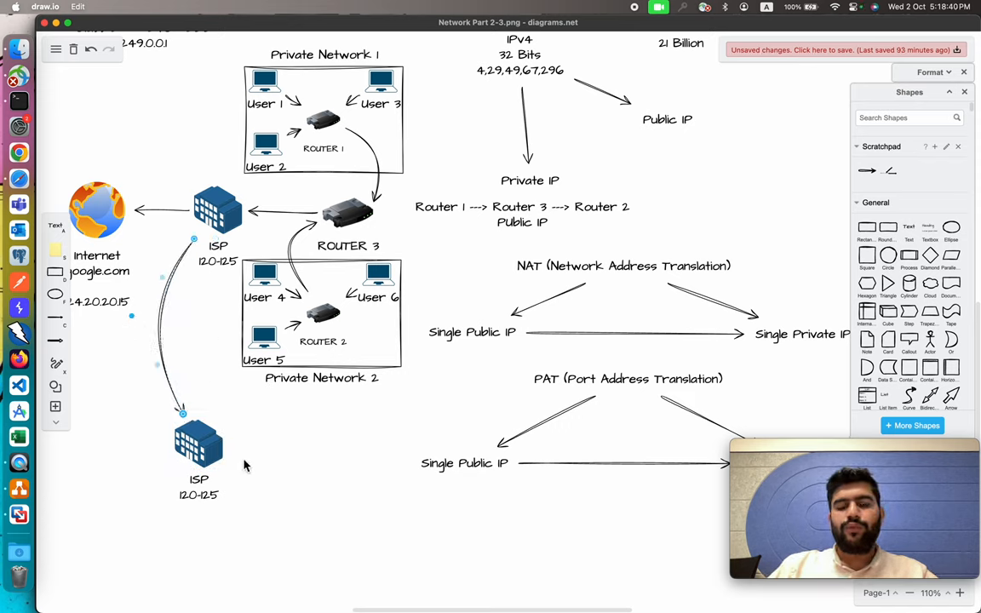
- Label the new ISP copy 'Subnetting / Supernetting'
left_click(198, 443)
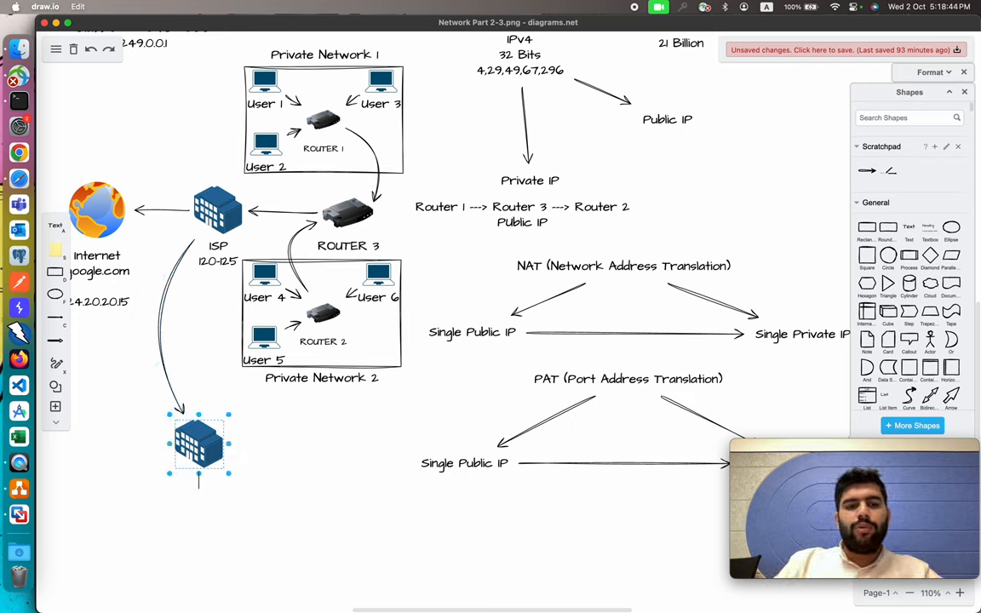
type("Subnetting /")
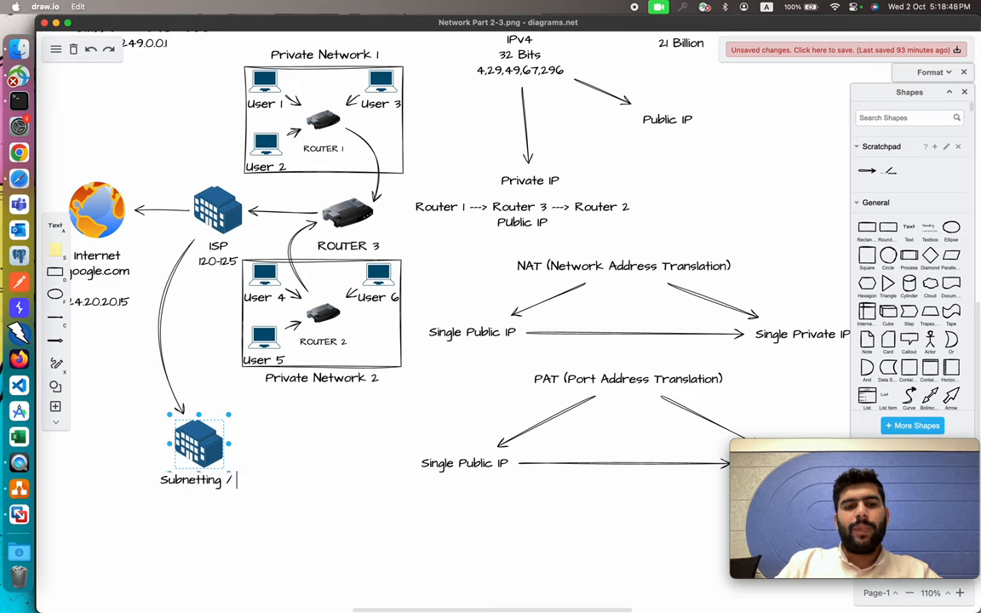
type("Superne")
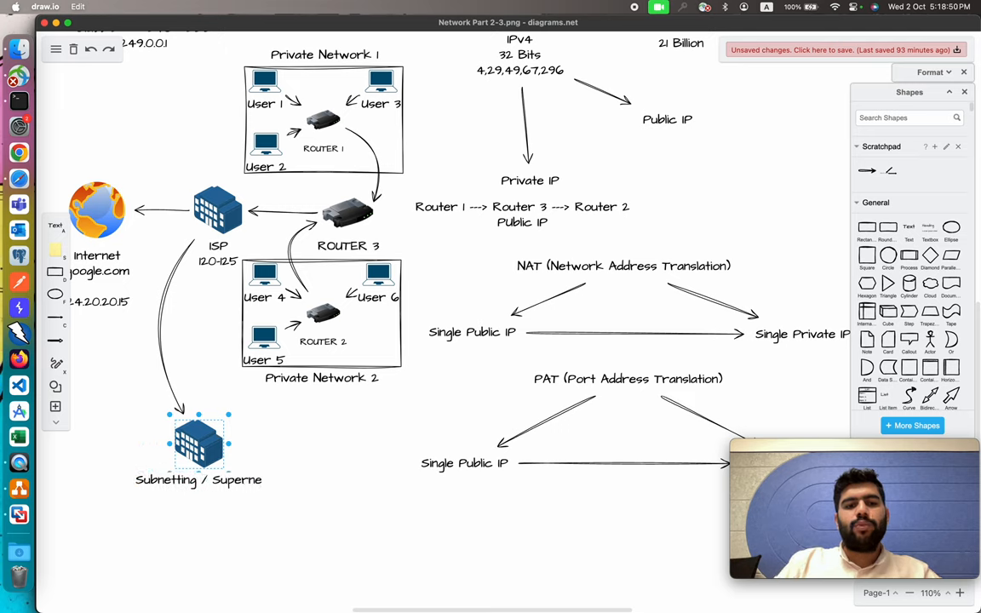